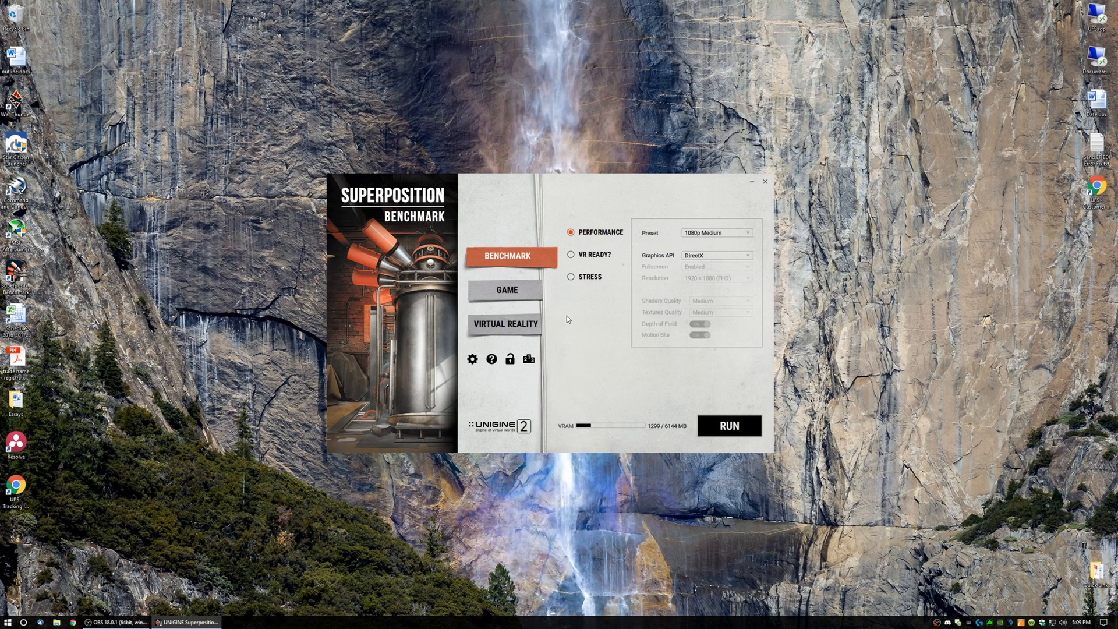
{"action": "mouse_move", "coordinate": [492, 340]}
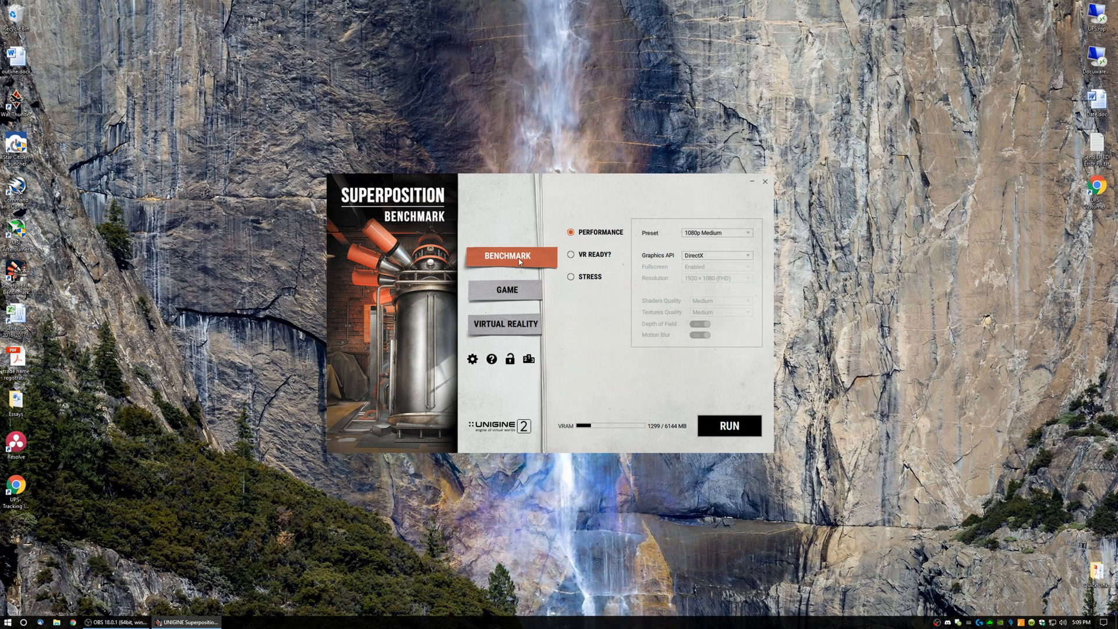
{"action": "mouse_move", "coordinate": [515, 340]}
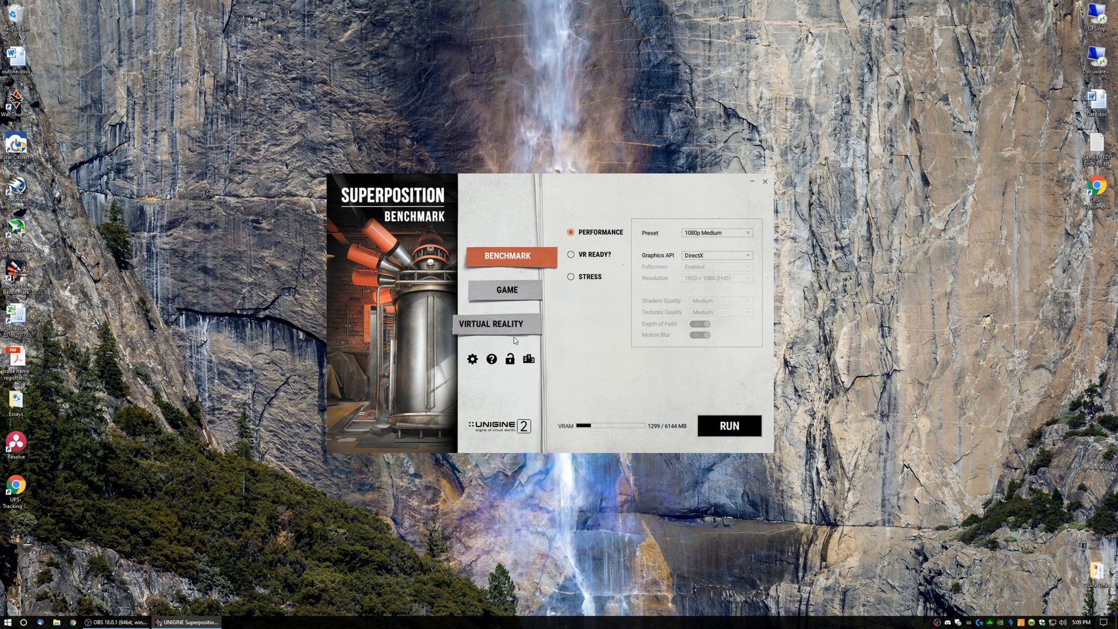
Step: Leave Benchmark mode for the Game mode settings with the 1080p Medium preset
{"action": "left_click", "coordinate": [512, 256]}
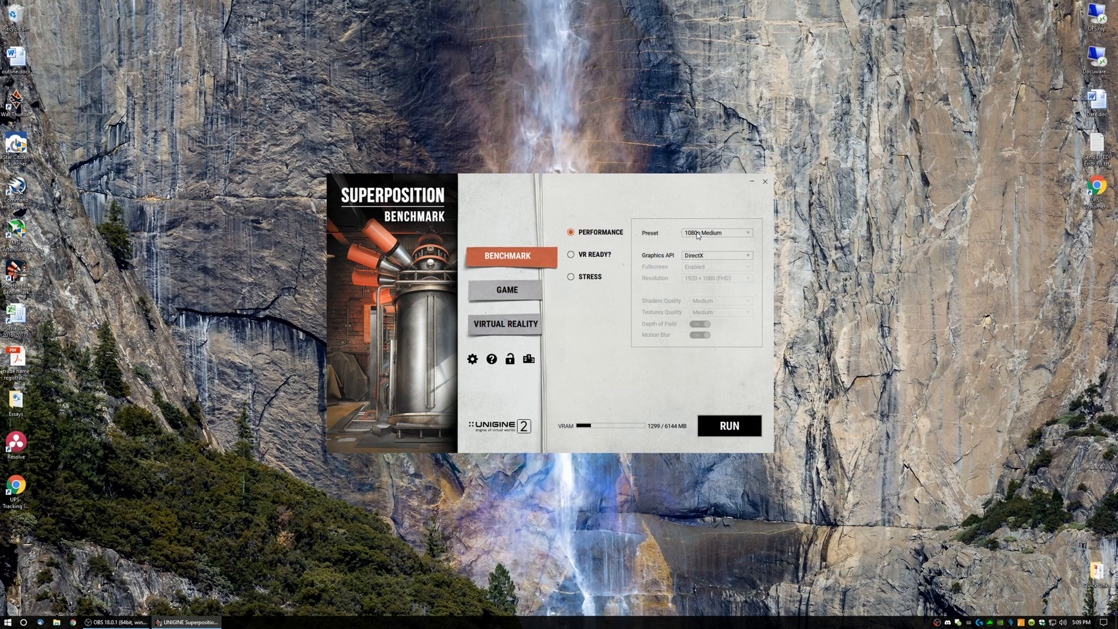
{"action": "mouse_move", "coordinate": [506, 289]}
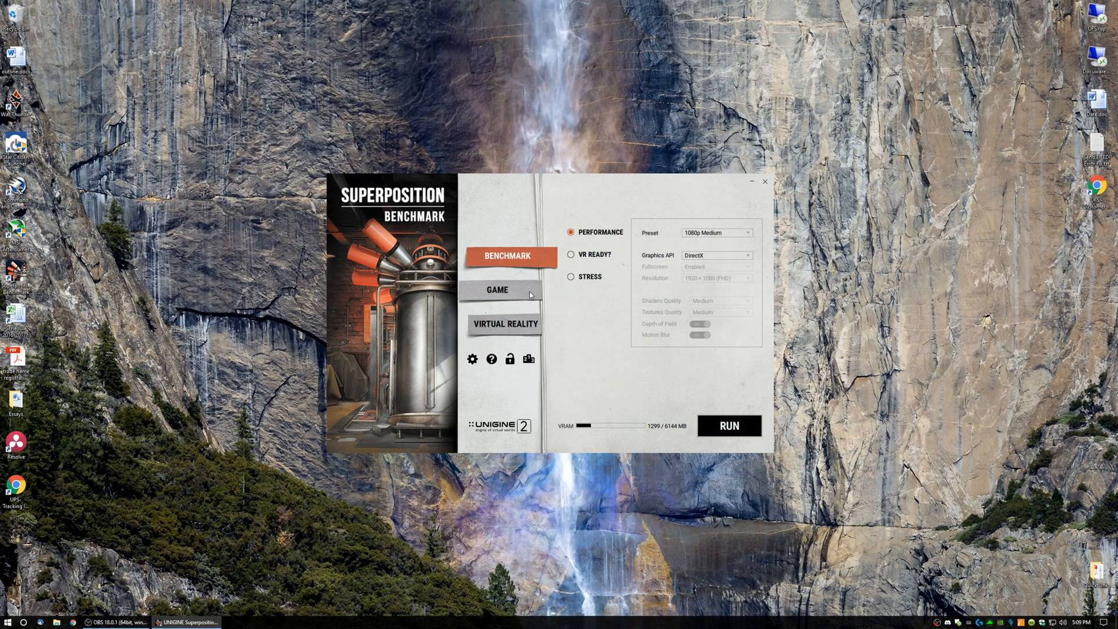
{"action": "left_click", "coordinate": [496, 290]}
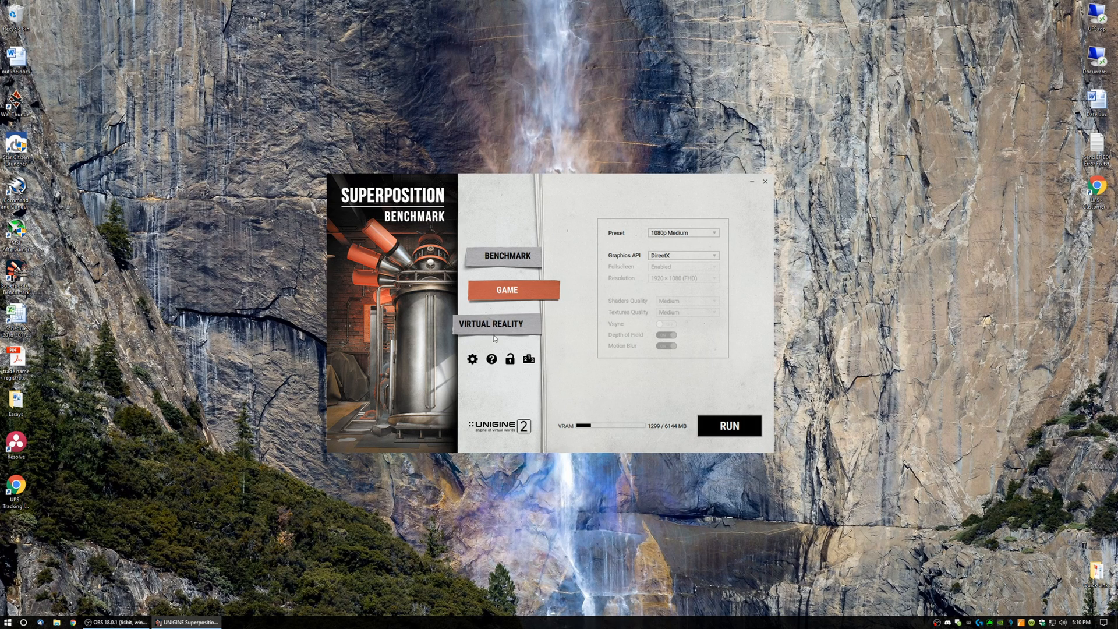
Step: View the Virtual Reality mode, then alternate Benchmark and Game, ending on Benchmark
{"action": "left_click", "coordinate": [493, 324]}
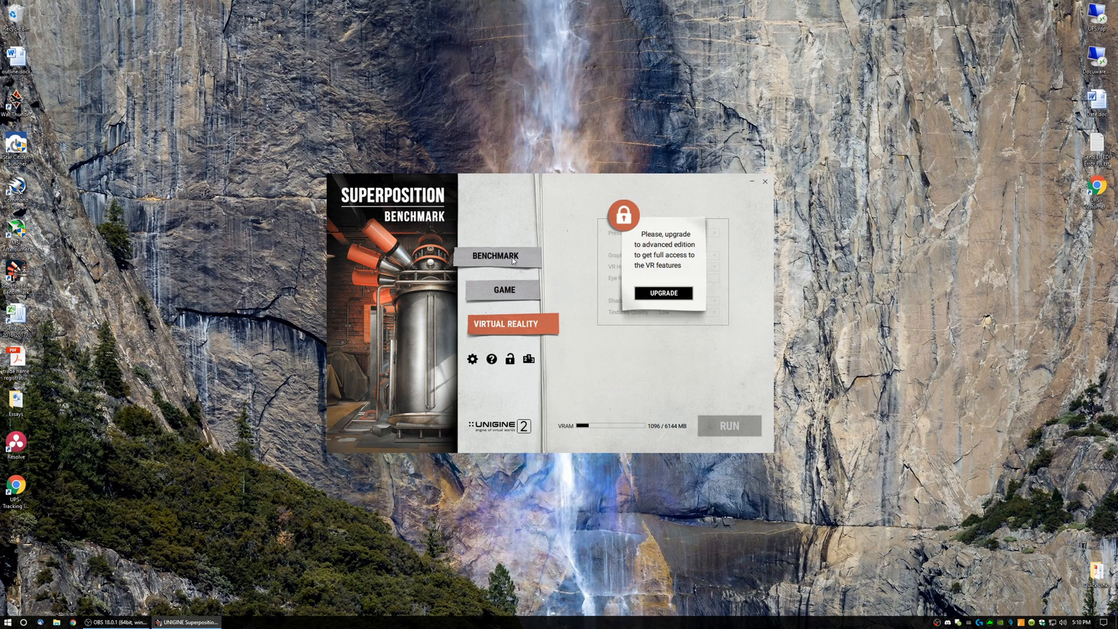
{"action": "left_click", "coordinate": [495, 256]}
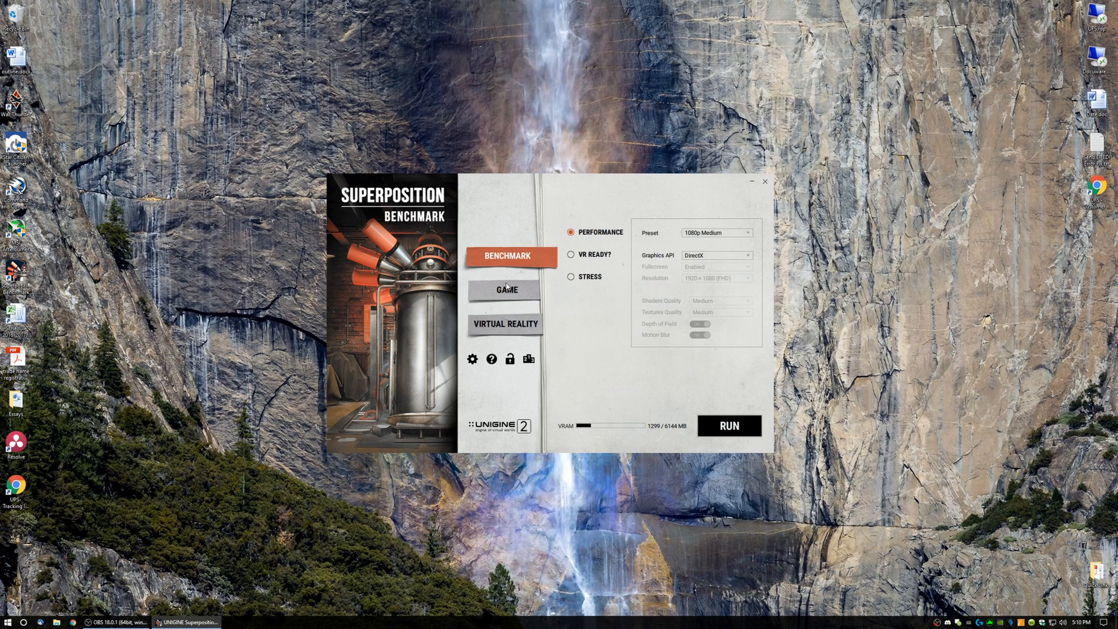
{"action": "mouse_move", "coordinate": [658, 258]}
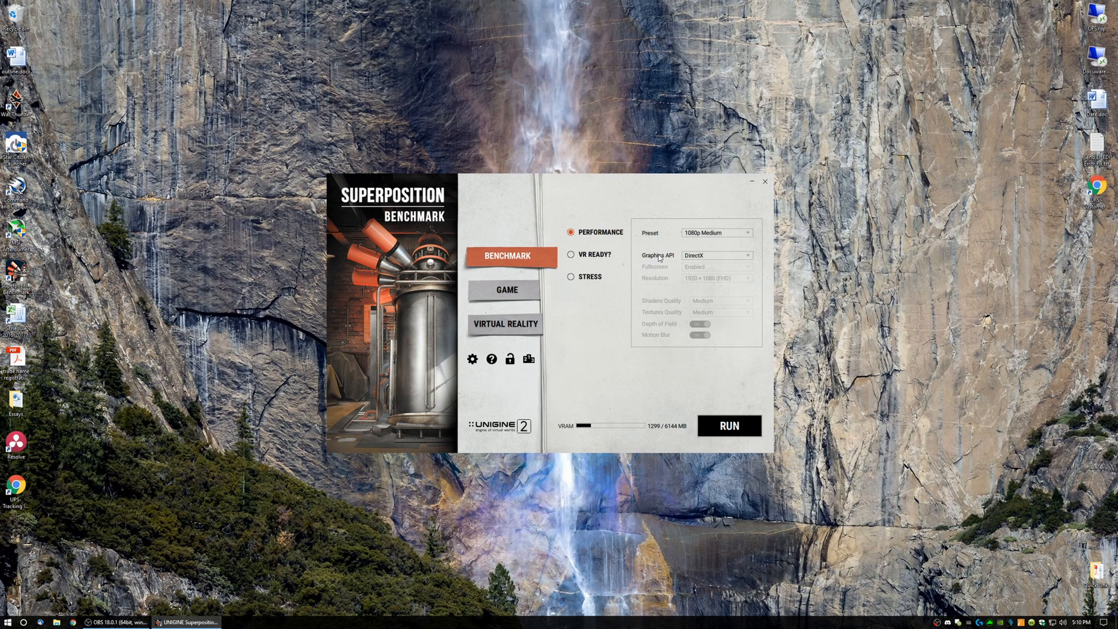
{"action": "left_click", "coordinate": [505, 290]}
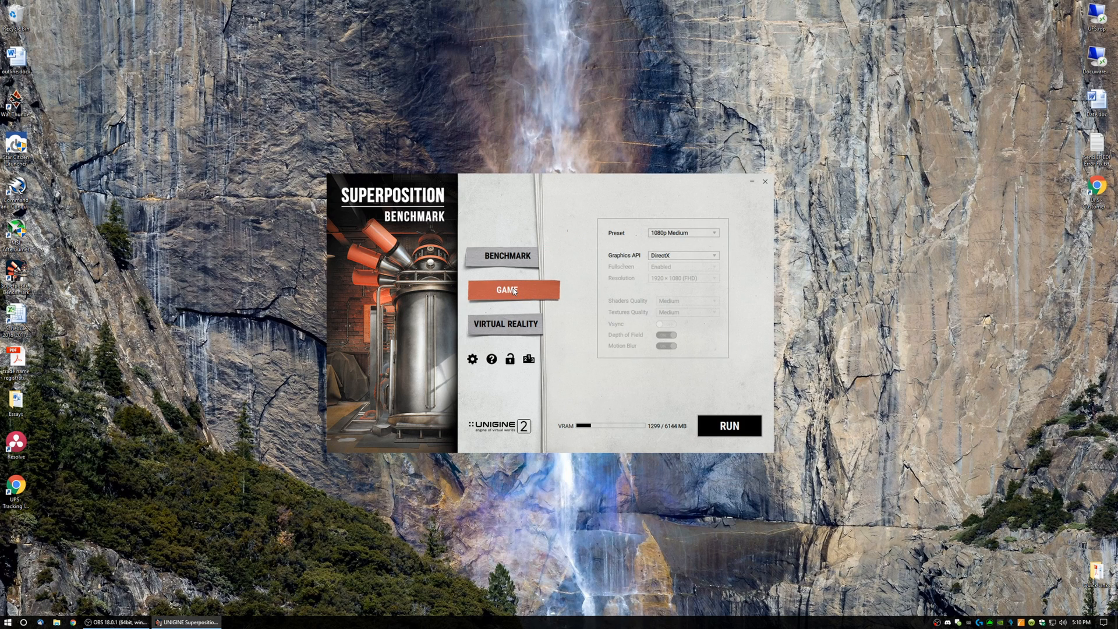
{"action": "left_click", "coordinate": [507, 255]}
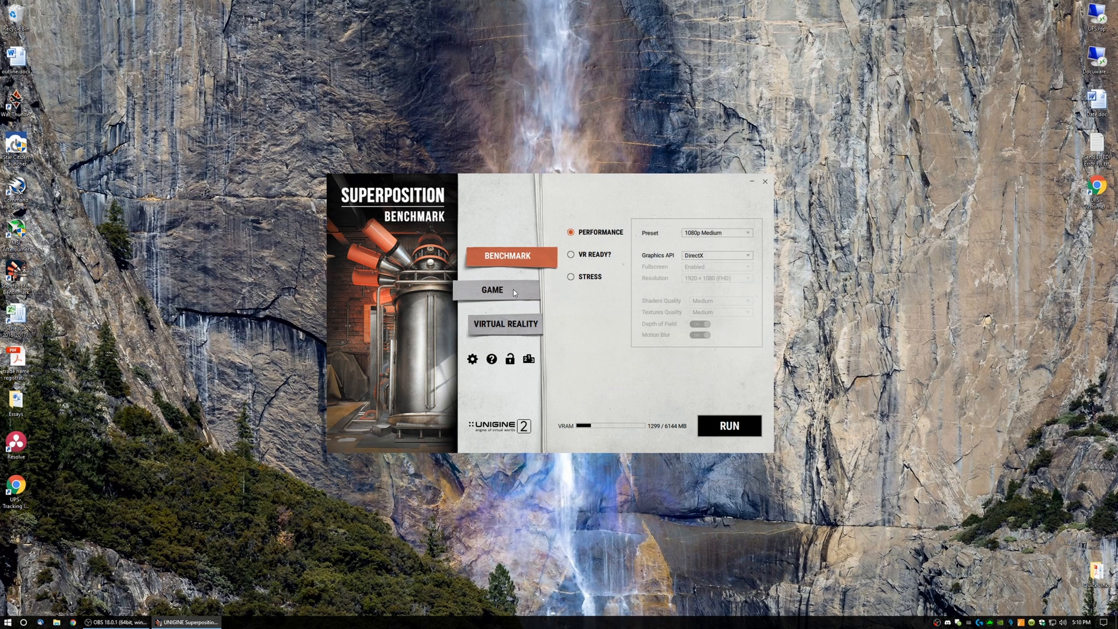
{"action": "left_click", "coordinate": [492, 289]}
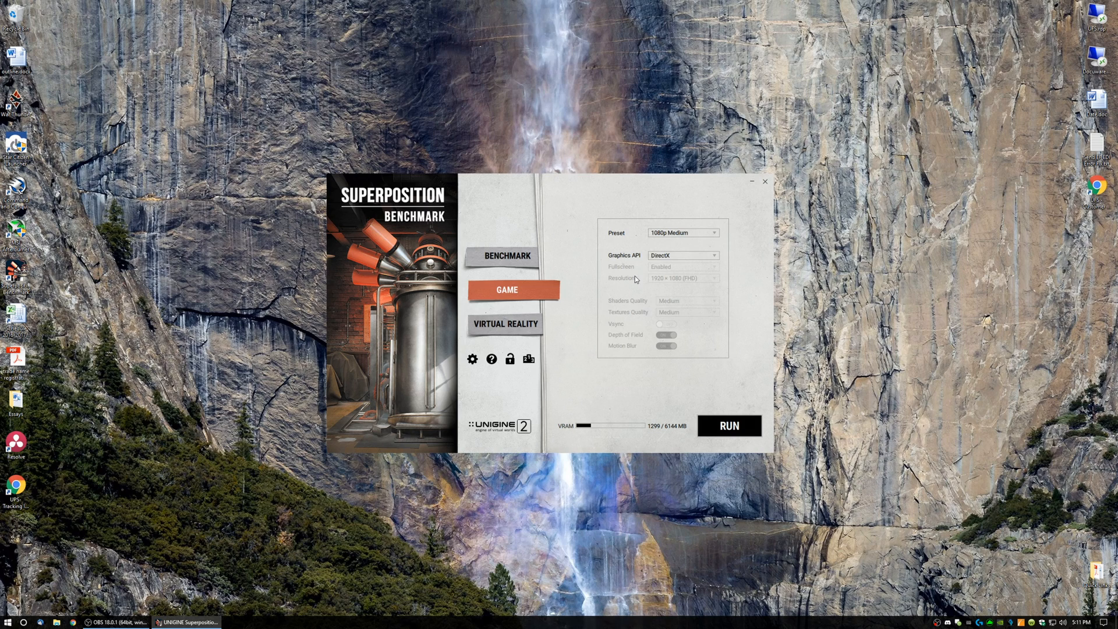
{"action": "left_click", "coordinate": [507, 256]}
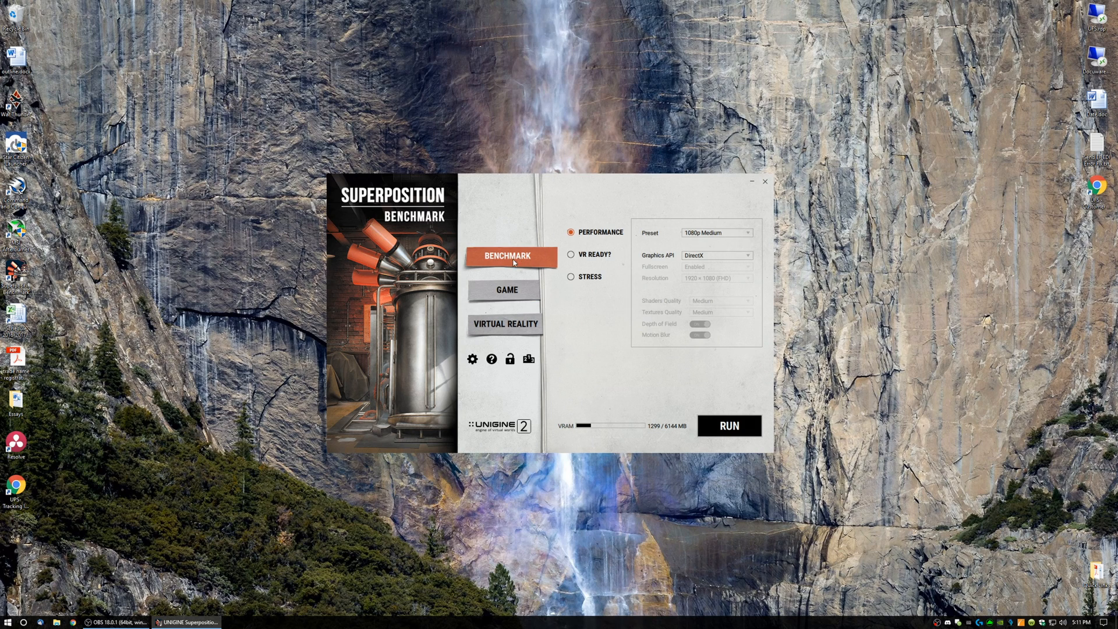
{"action": "mouse_move", "coordinate": [705, 235]}
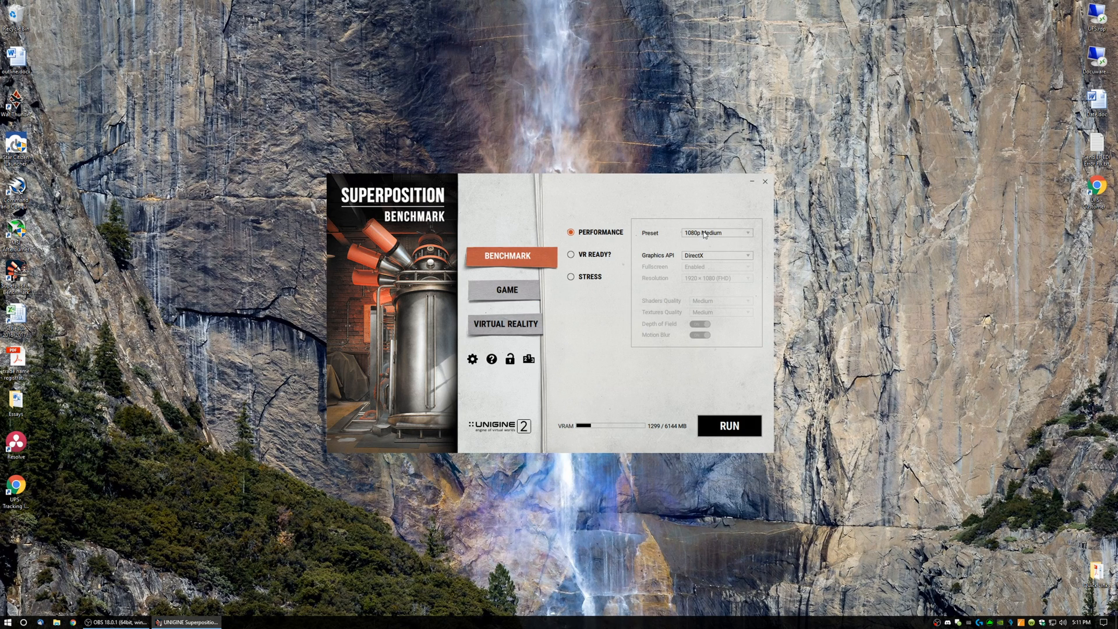
Step: Change the Performance test preset from the preset list to 1080p Extreme
{"action": "left_click", "coordinate": [717, 232]}
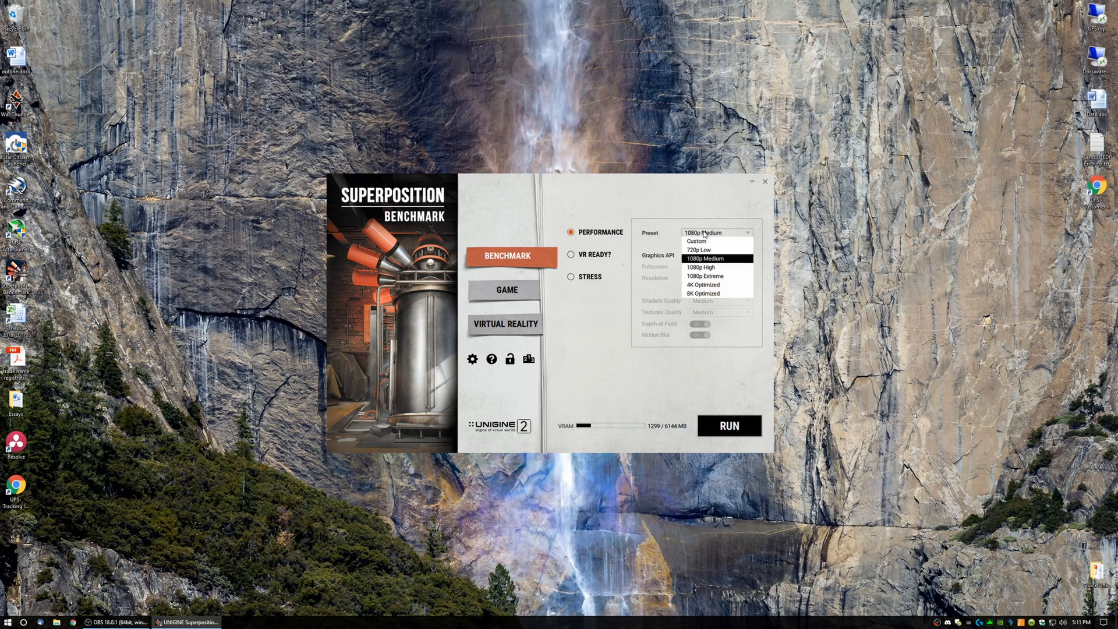
{"action": "mouse_move", "coordinate": [702, 267]}
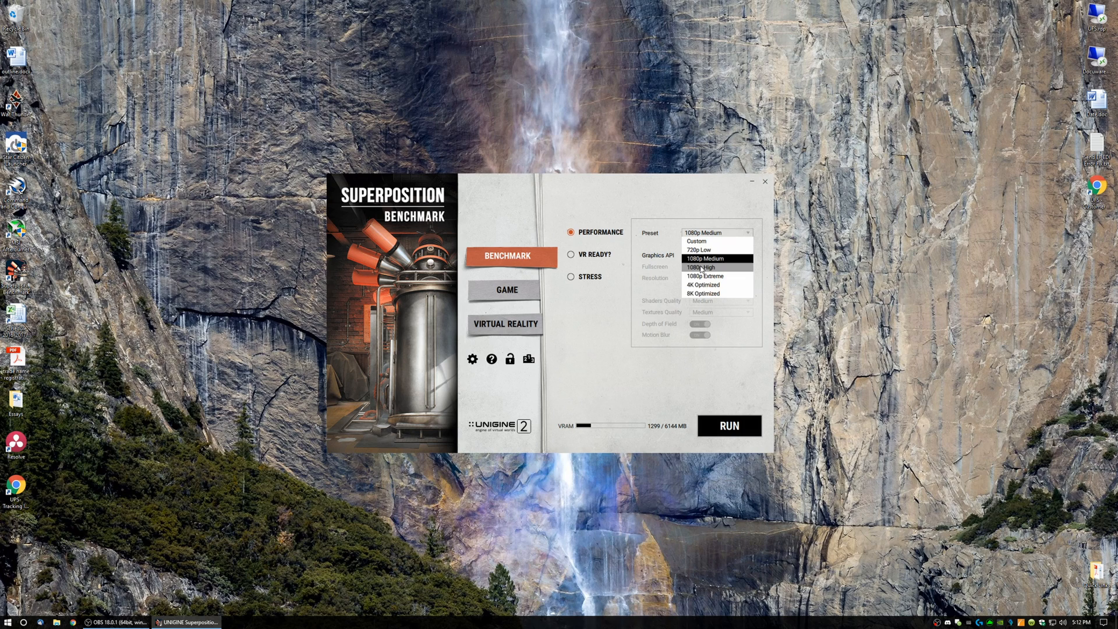
{"action": "mouse_move", "coordinate": [706, 276]}
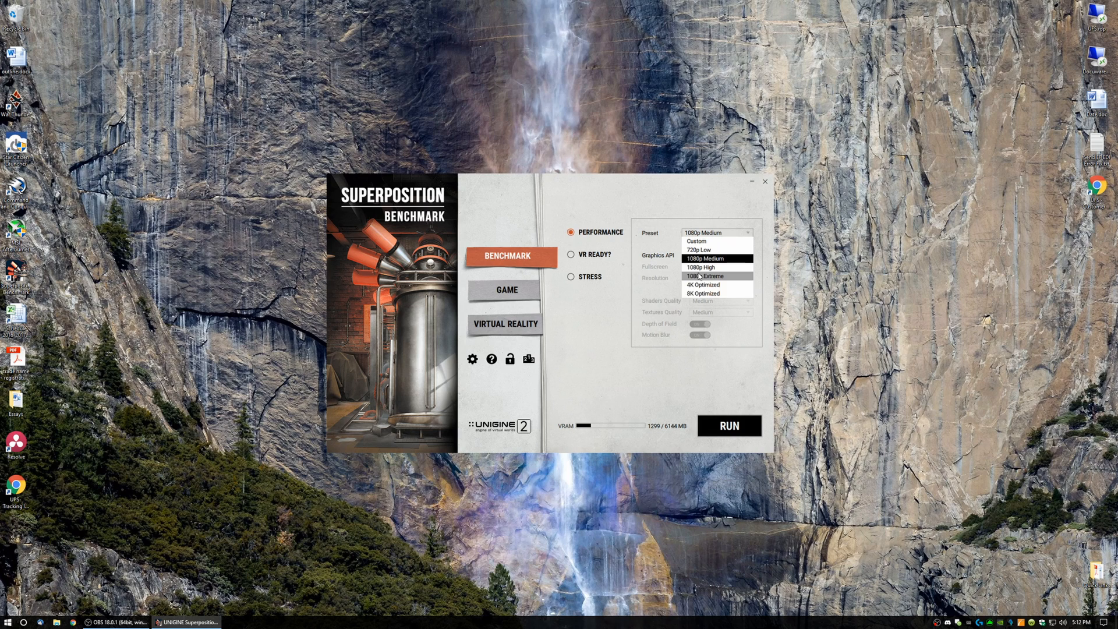
{"action": "mouse_move", "coordinate": [682, 282]}
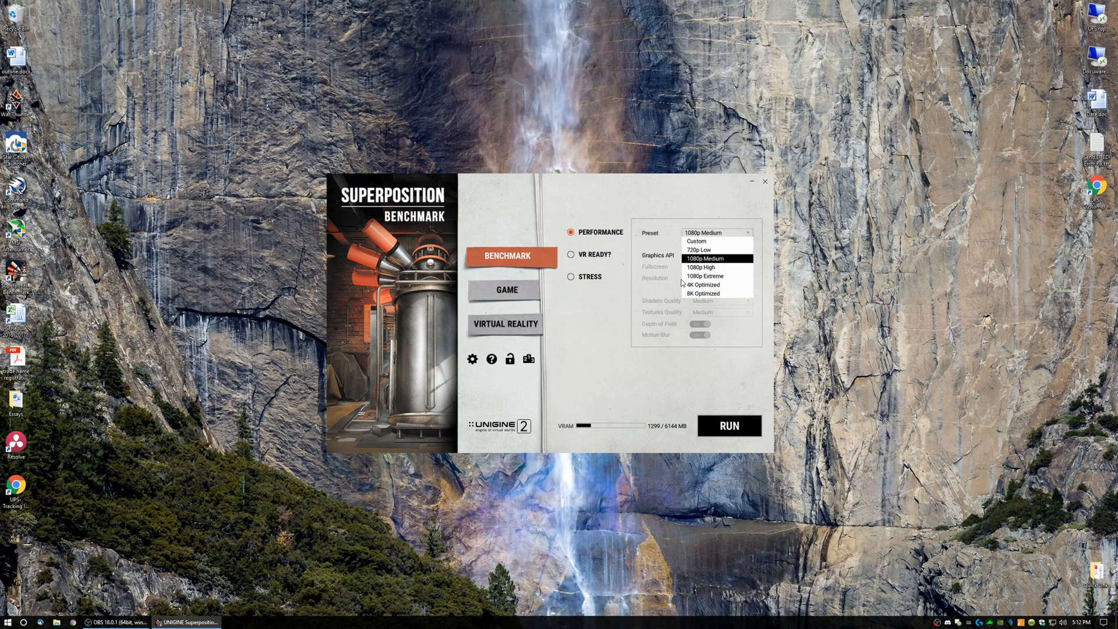
{"action": "left_click", "coordinate": [707, 276]}
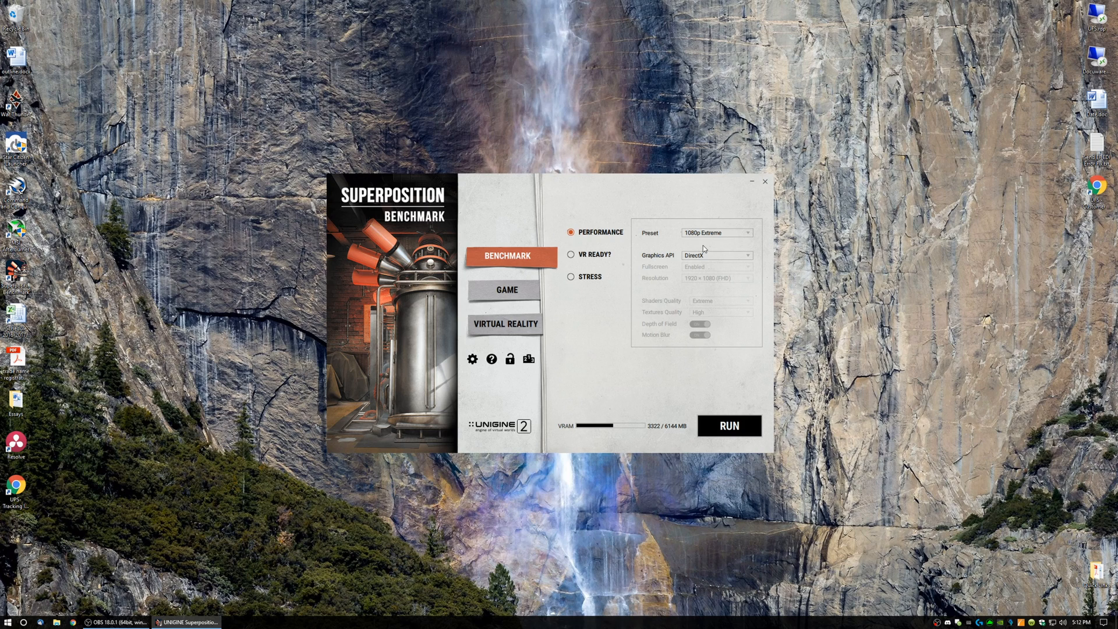
Step: Reopen the quality preset list while 1080p Extreme remains current
{"action": "left_click", "coordinate": [717, 232]}
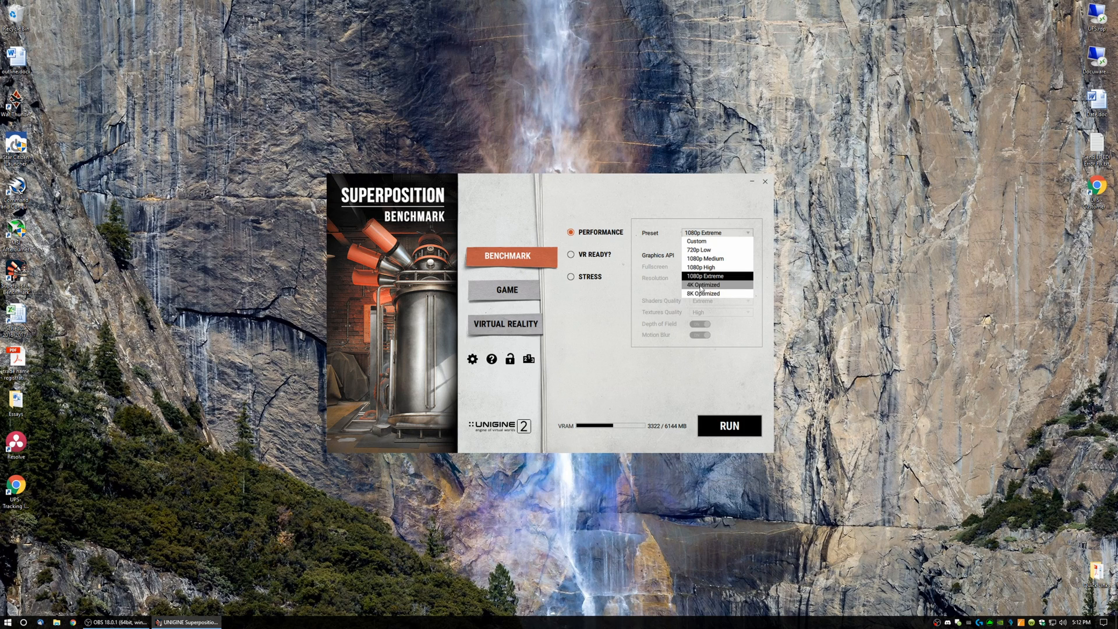
{"action": "mouse_move", "coordinate": [702, 293]}
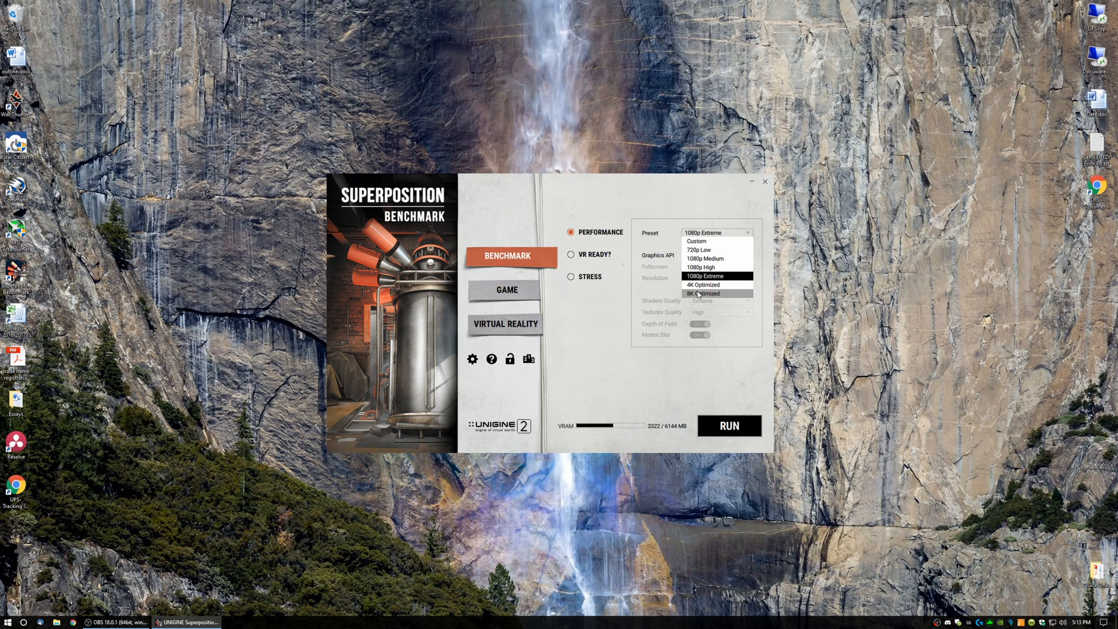
Step: Switch the preset to Custom and list the DirectX and OpenGL API options
{"action": "left_click", "coordinate": [696, 240]}
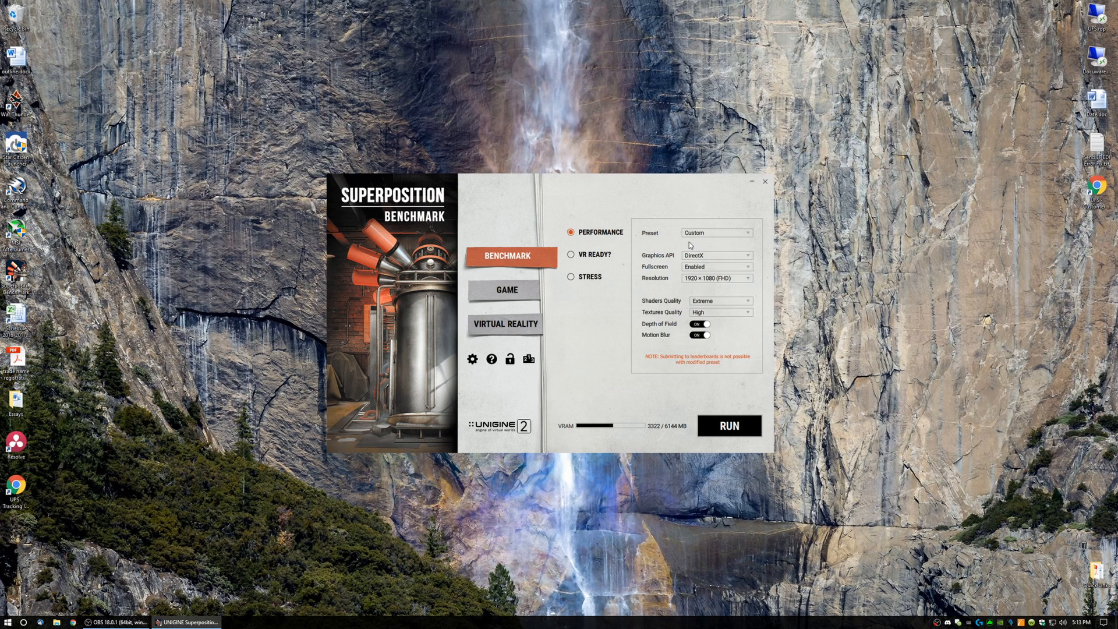
{"action": "mouse_move", "coordinate": [692, 237]}
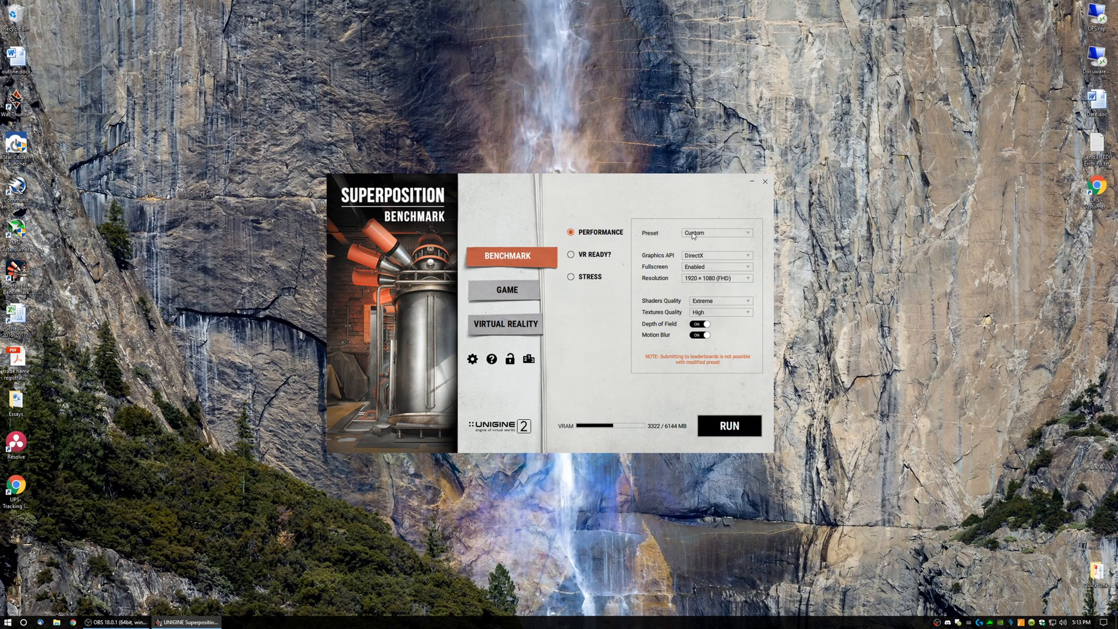
{"action": "mouse_move", "coordinate": [706, 258]}
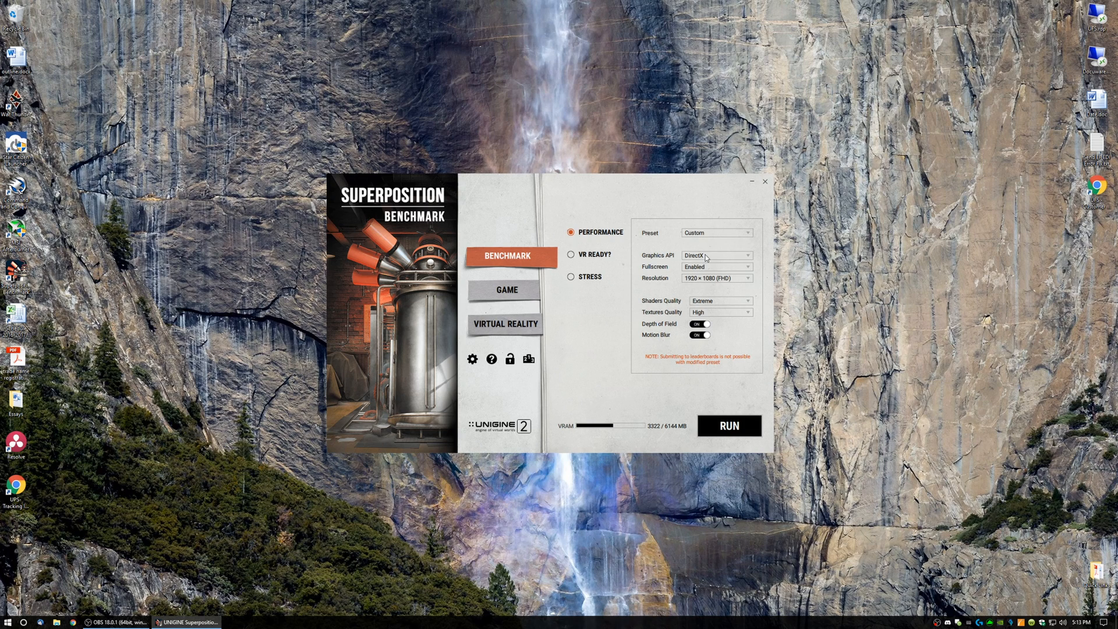
{"action": "left_click", "coordinate": [717, 255]}
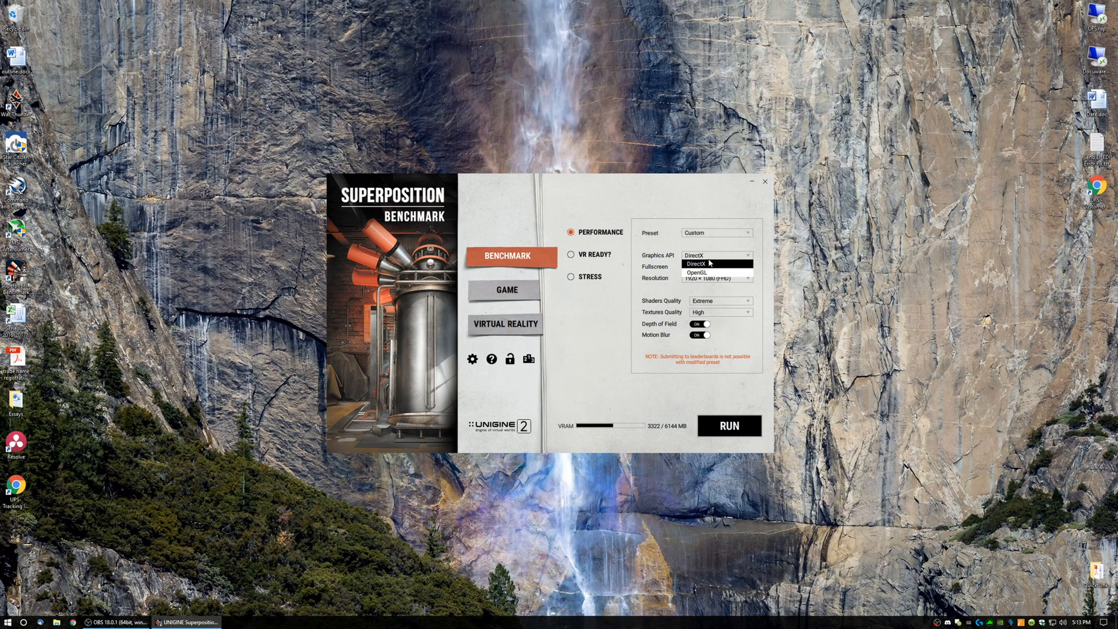
{"action": "mouse_move", "coordinate": [667, 275]}
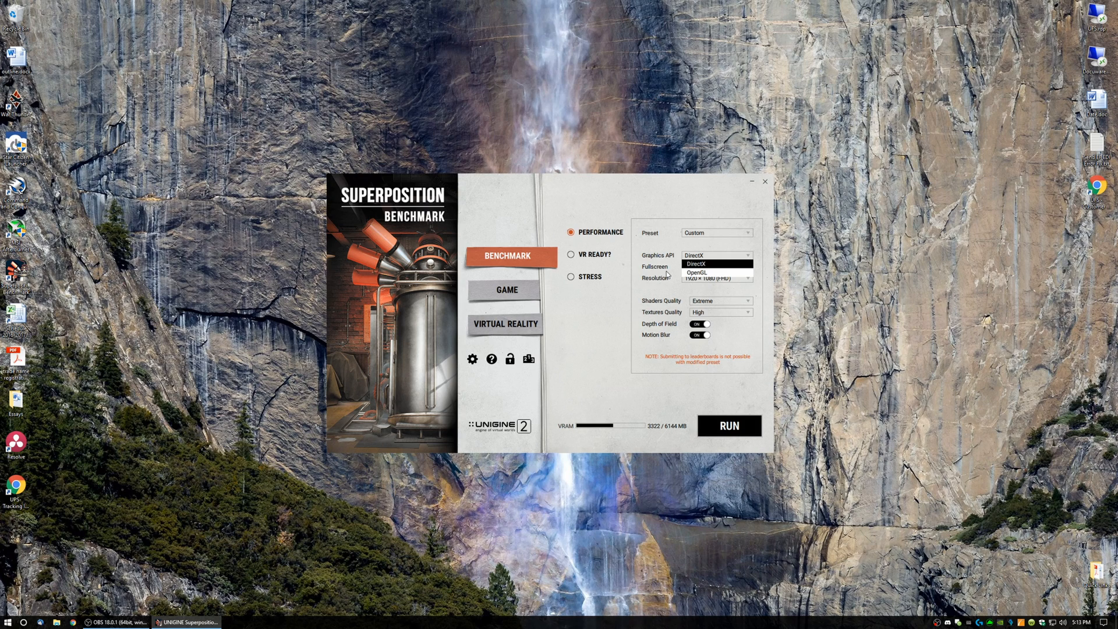
Step: Keep DirectX, fullscreen Enabled and Extreme shaders, and set resolution to 2560 × 1440 (QHD)
{"action": "left_click", "coordinate": [697, 263]}
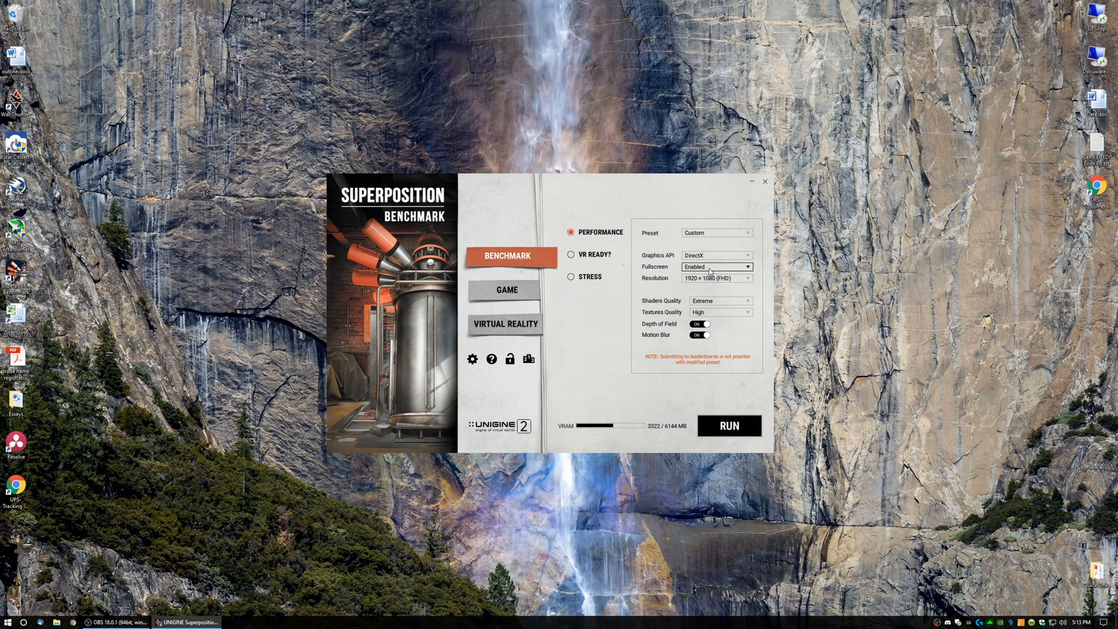
{"action": "left_click", "coordinate": [717, 266]}
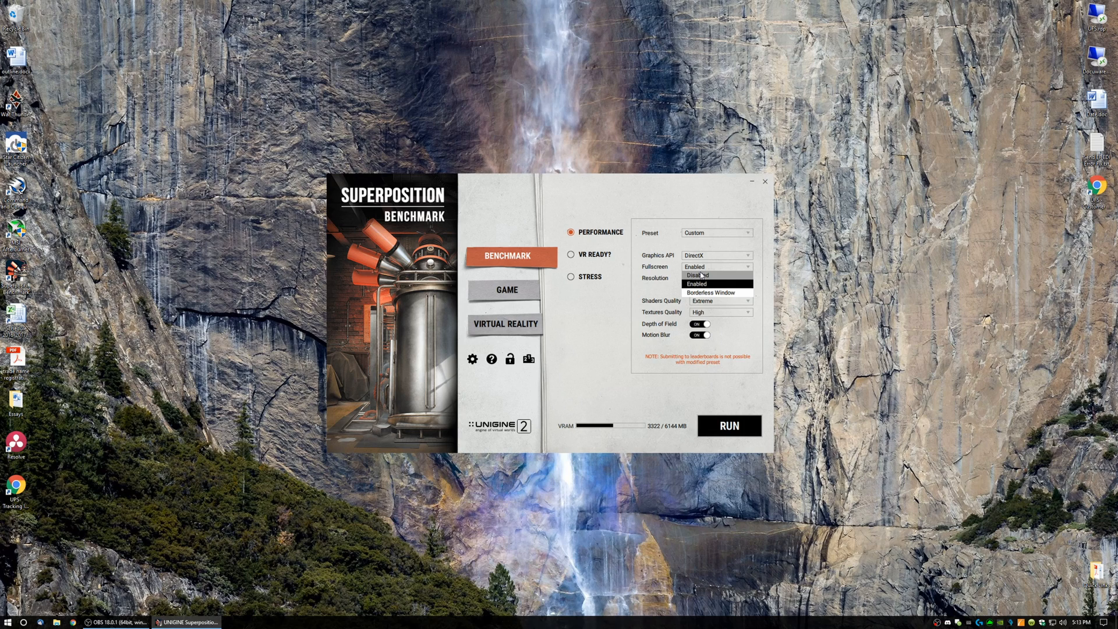
{"action": "mouse_move", "coordinate": [716, 292]}
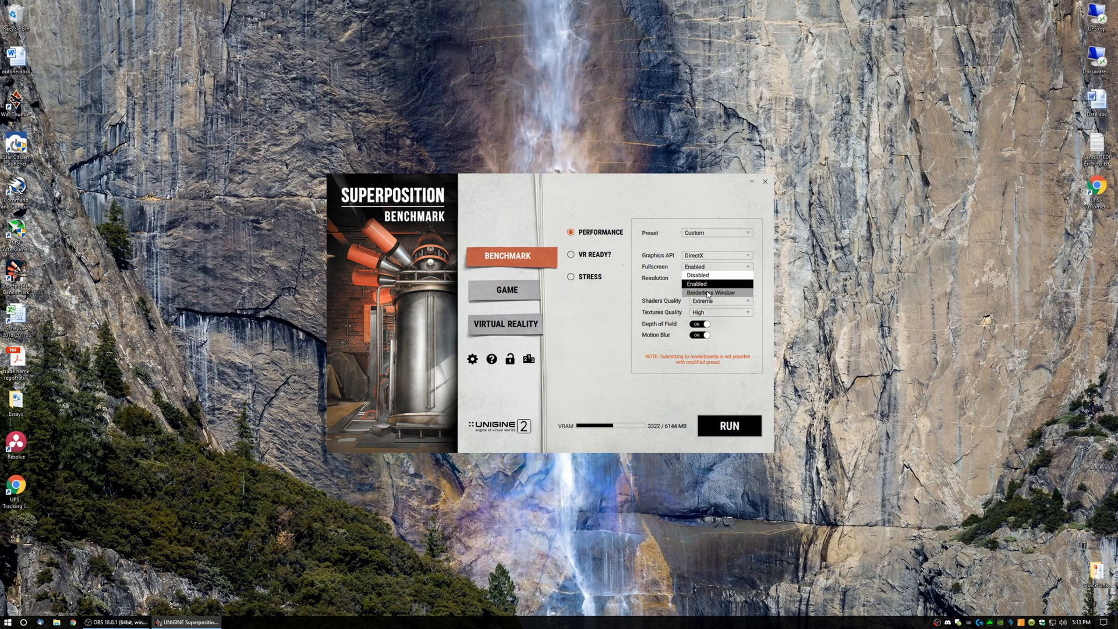
{"action": "mouse_move", "coordinate": [640, 293]}
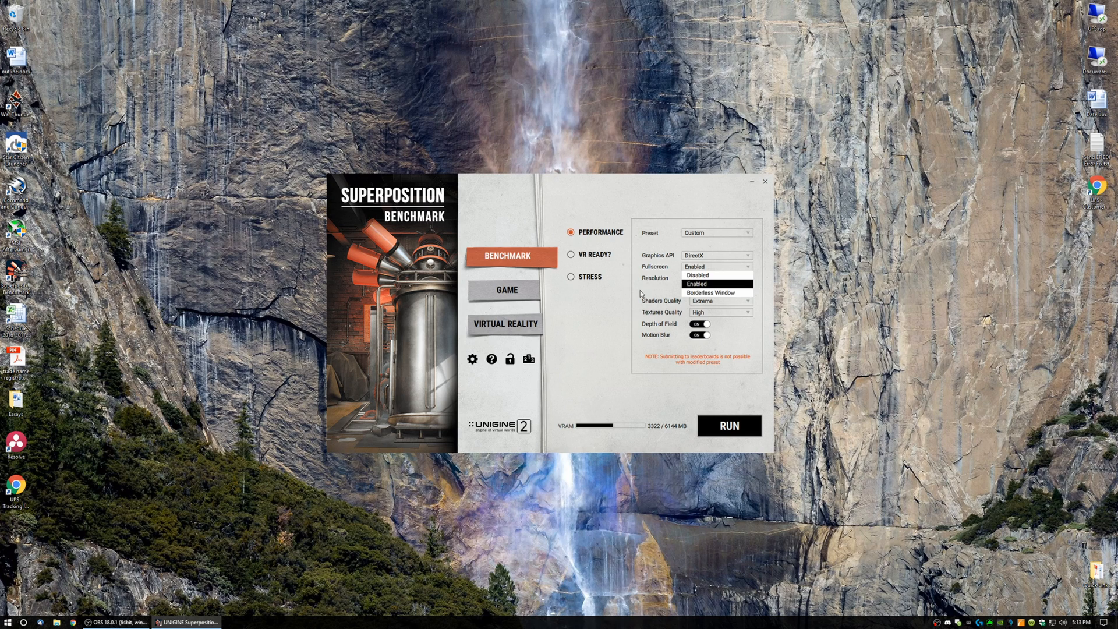
{"action": "left_click", "coordinate": [696, 283]}
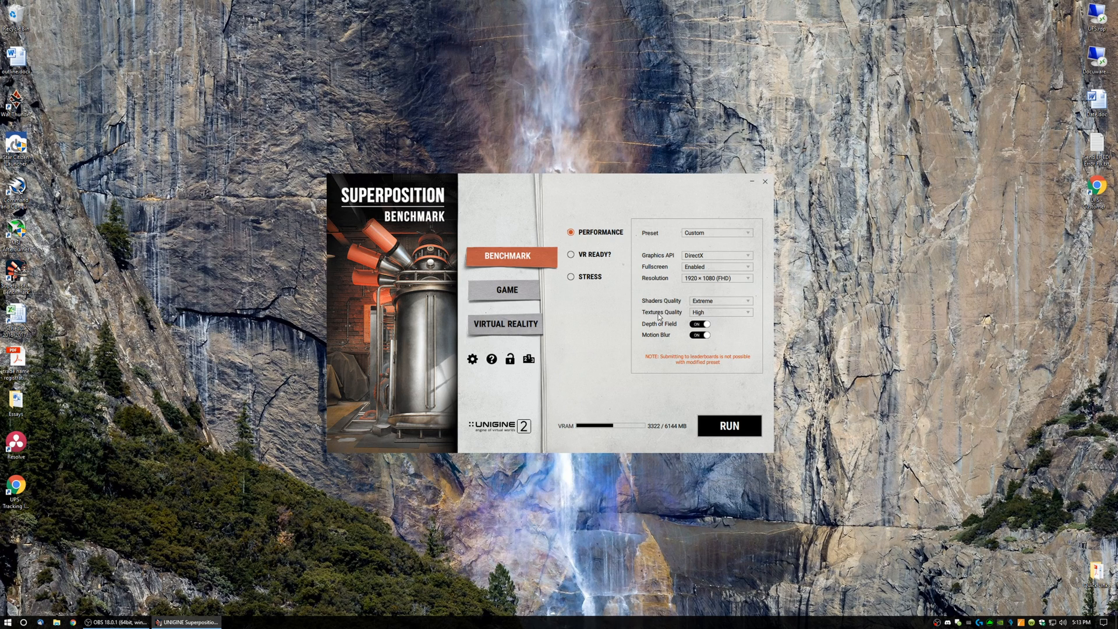
{"action": "left_click", "coordinate": [720, 301]}
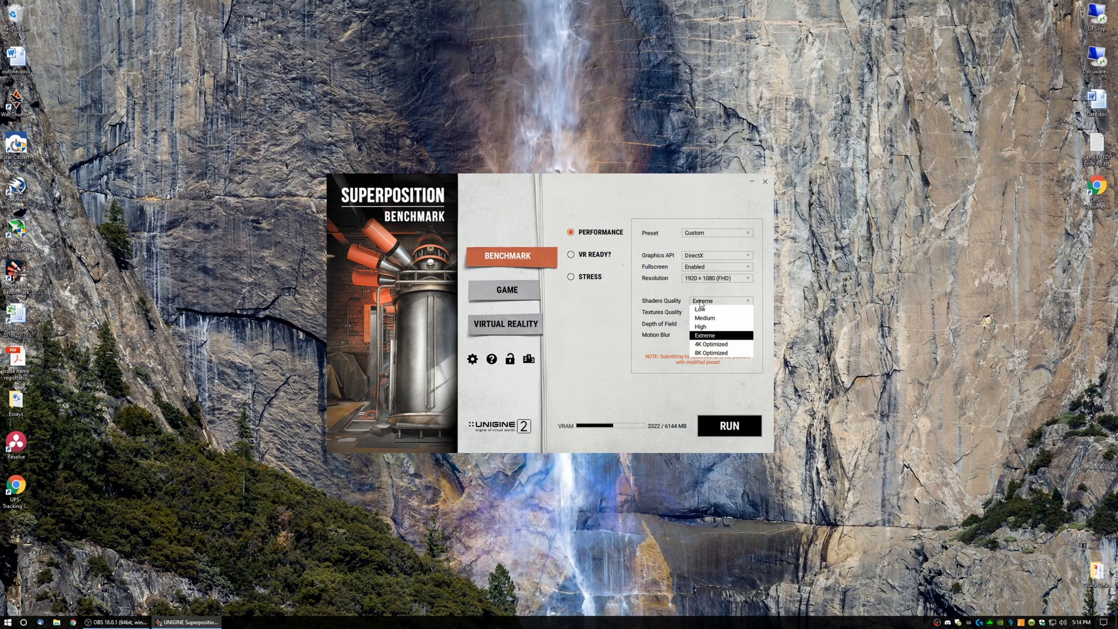
{"action": "mouse_move", "coordinate": [704, 317]}
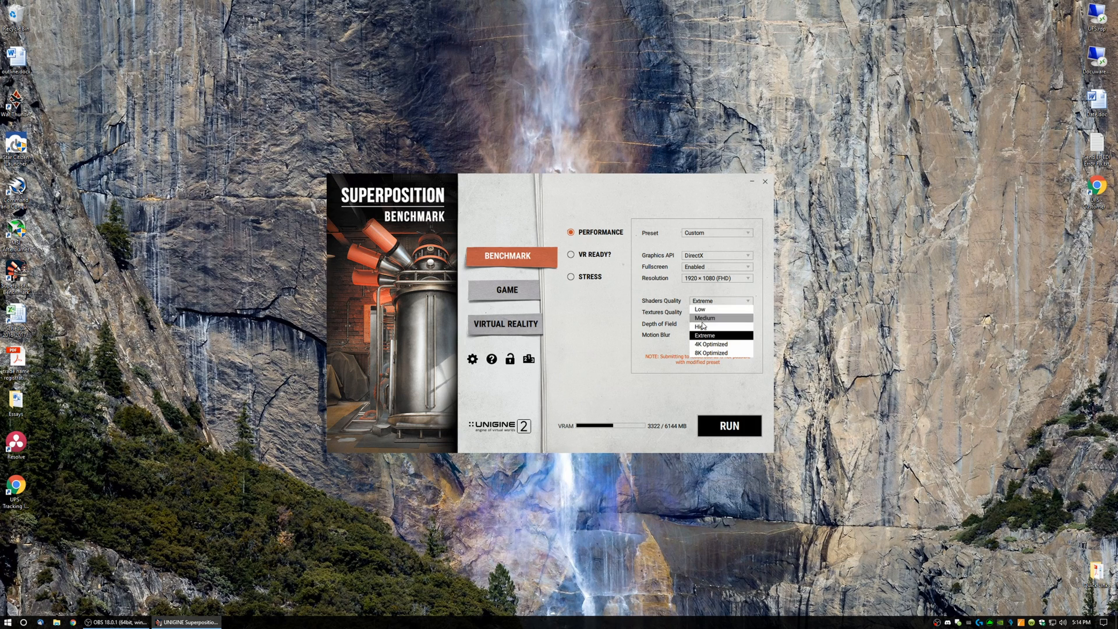
{"action": "mouse_move", "coordinate": [704, 335]}
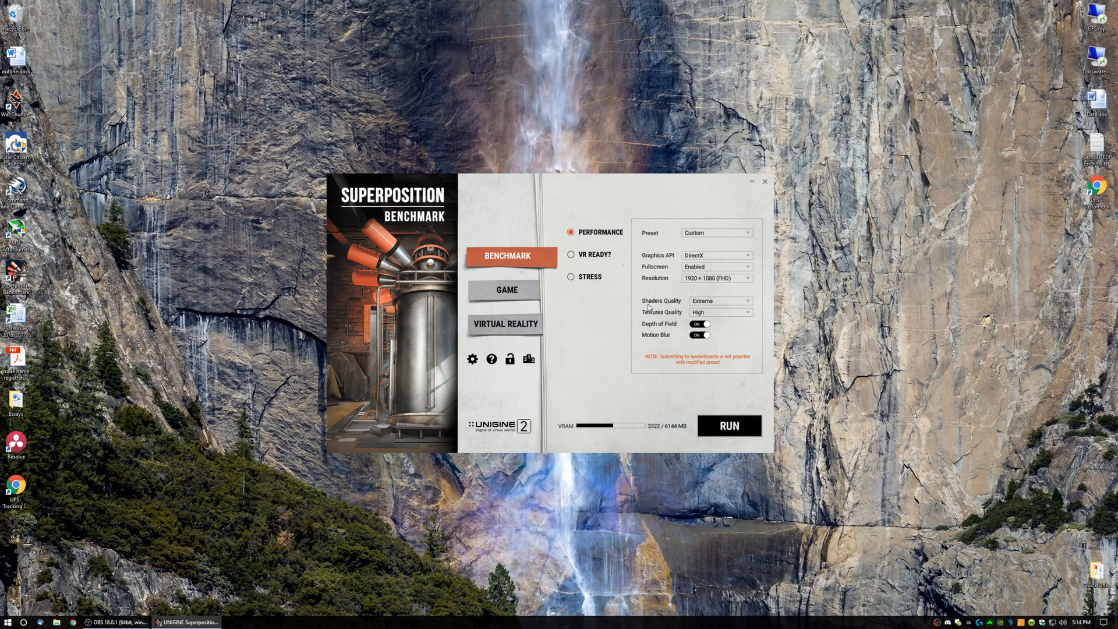
{"action": "mouse_move", "coordinate": [671, 285]}
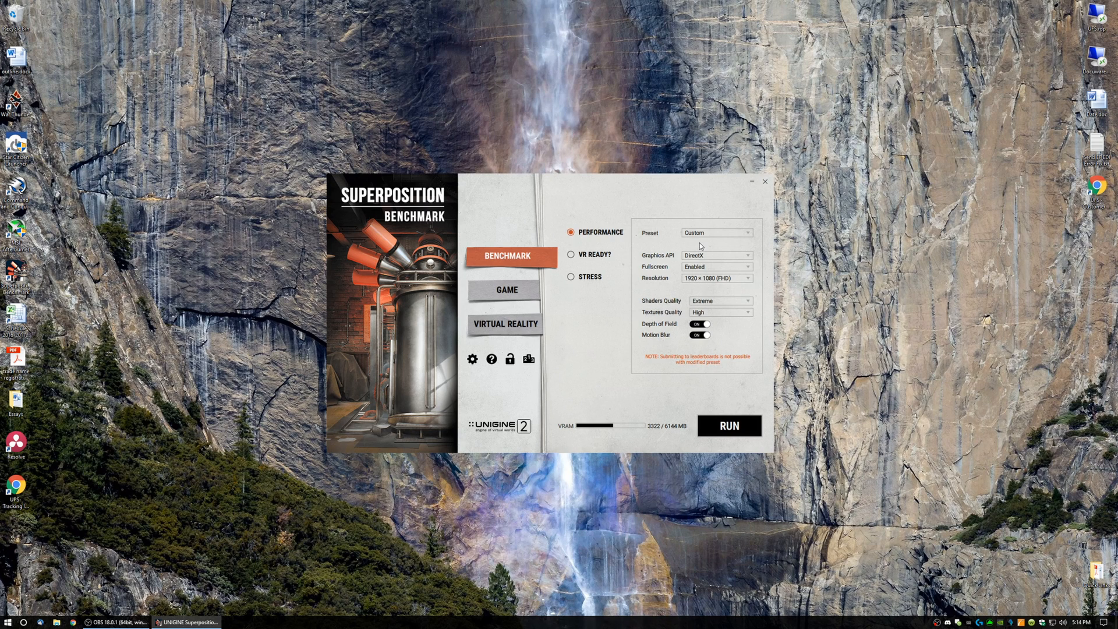
{"action": "mouse_move", "coordinate": [693, 296]}
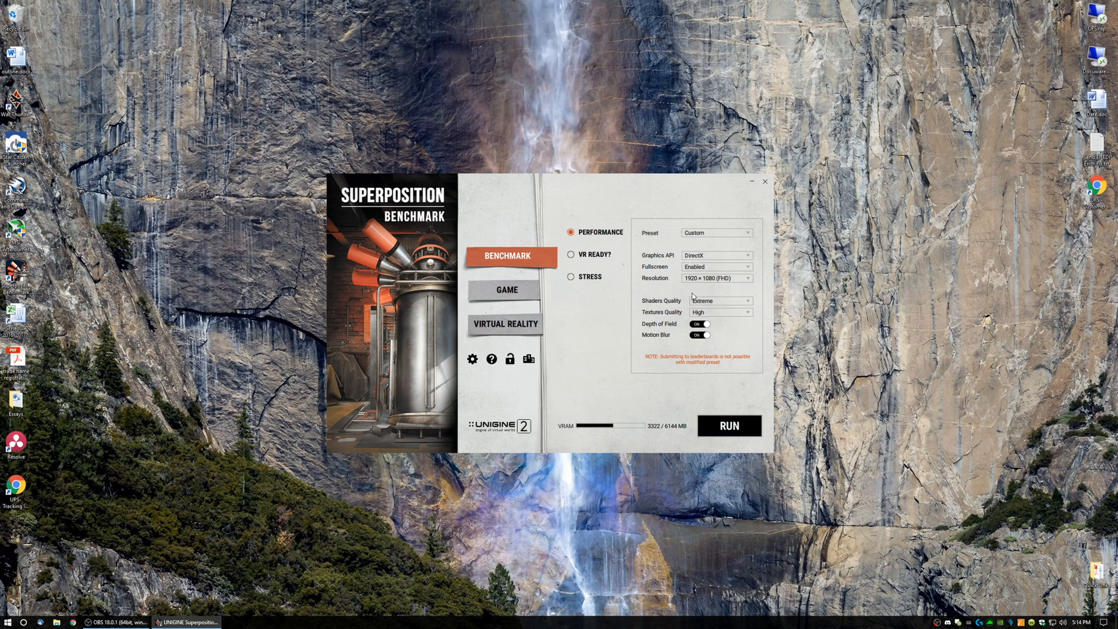
{"action": "left_click", "coordinate": [716, 278]}
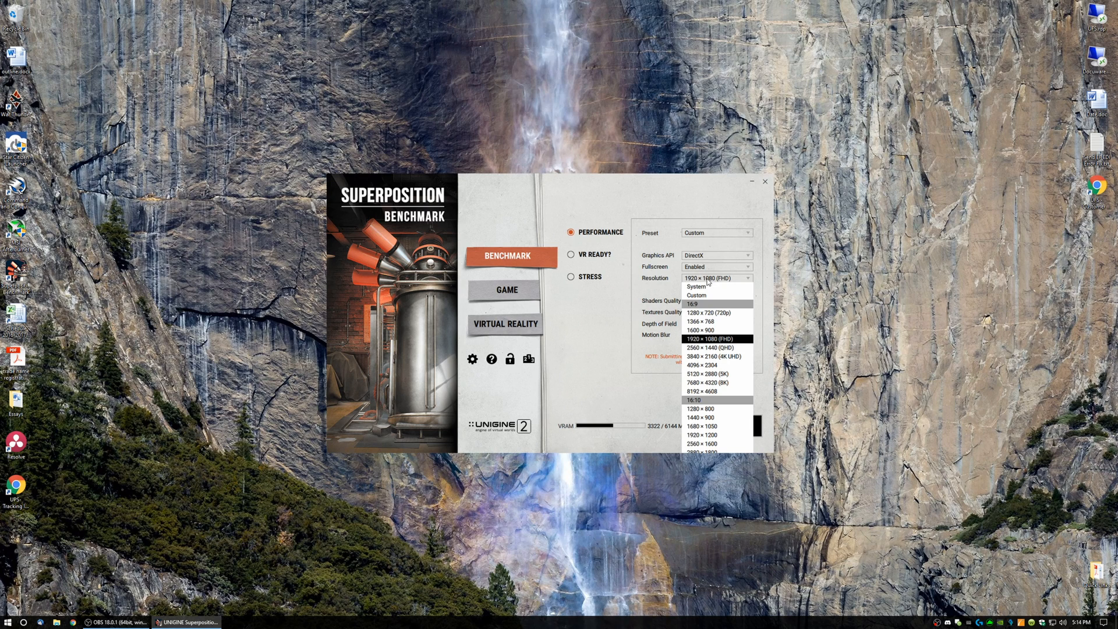
{"action": "left_click", "coordinate": [702, 348]}
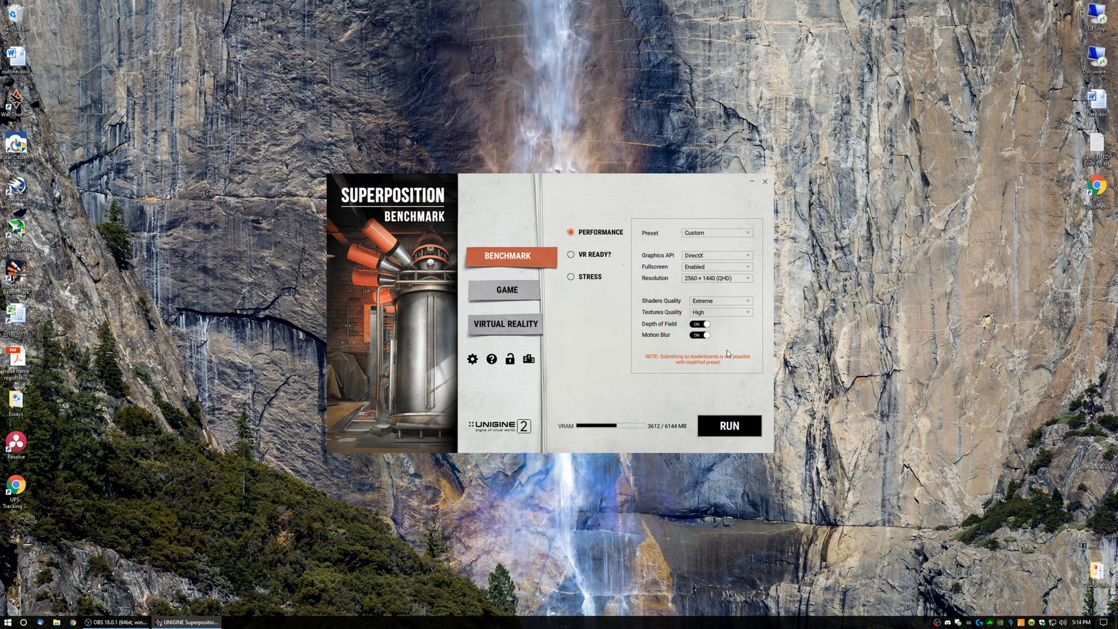
{"action": "mouse_move", "coordinate": [715, 302]}
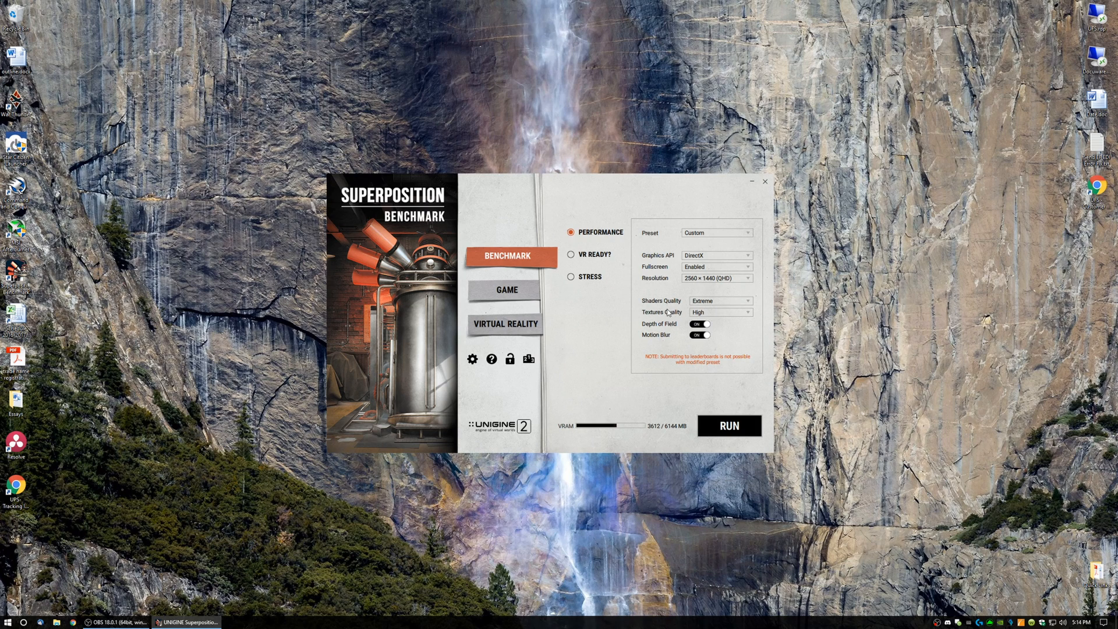
{"action": "left_click", "coordinate": [721, 312]}
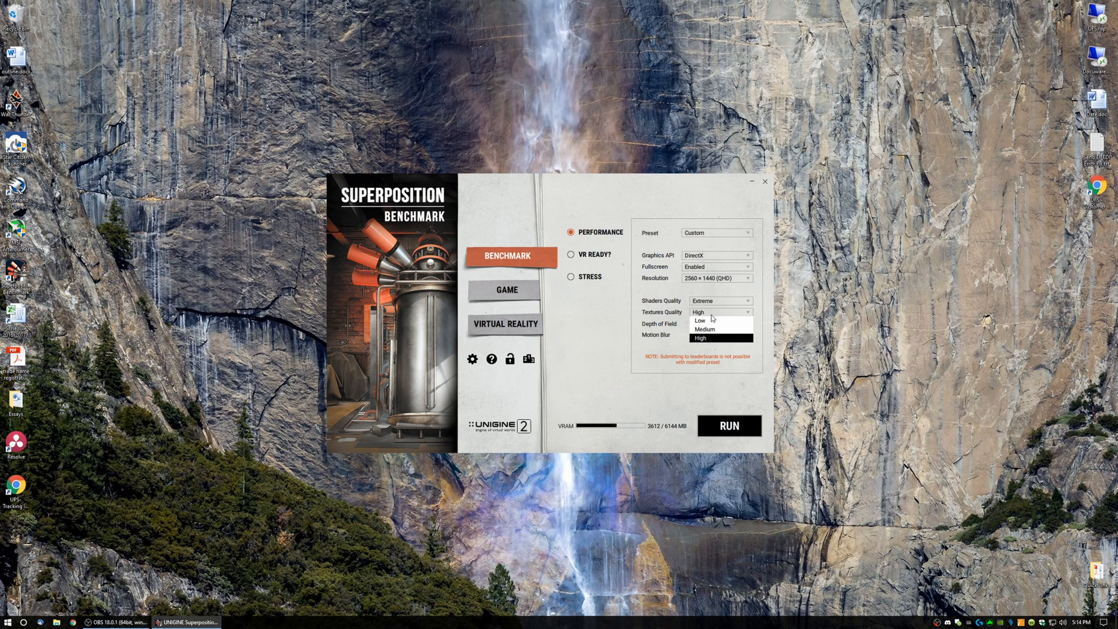
{"action": "left_click", "coordinate": [720, 339]}
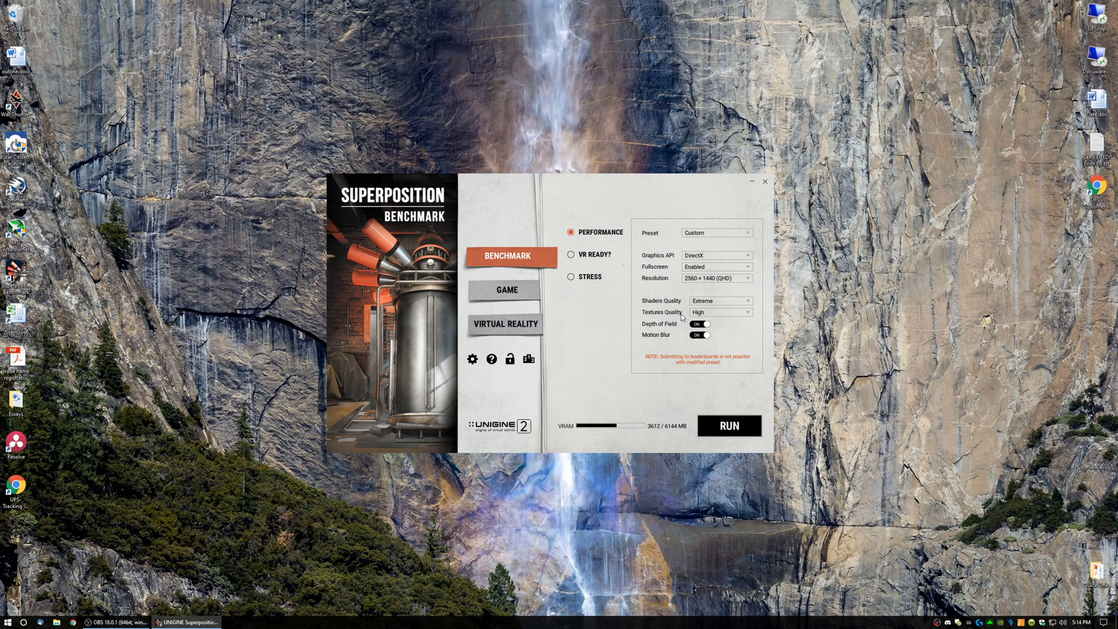
{"action": "mouse_move", "coordinate": [721, 315]}
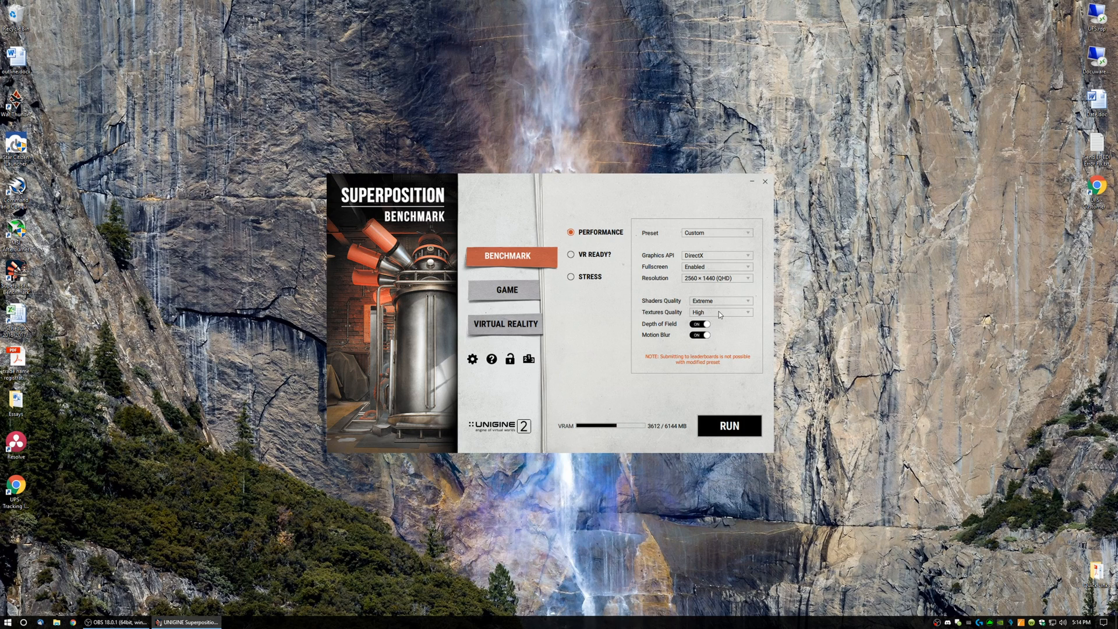
{"action": "left_click", "coordinate": [721, 312]}
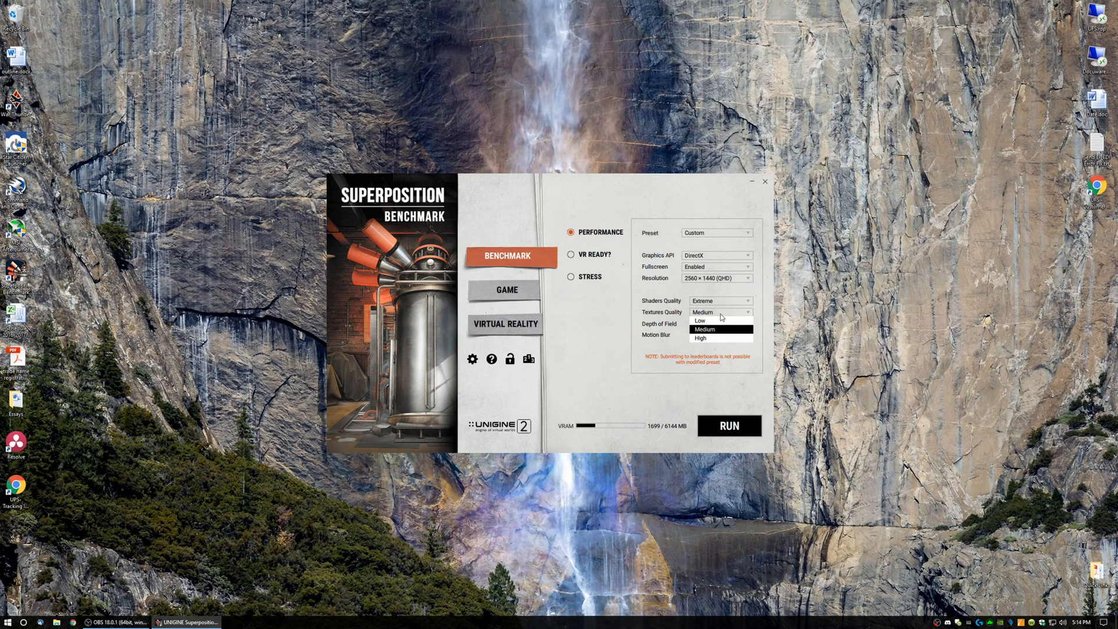
{"action": "left_click", "coordinate": [701, 339]}
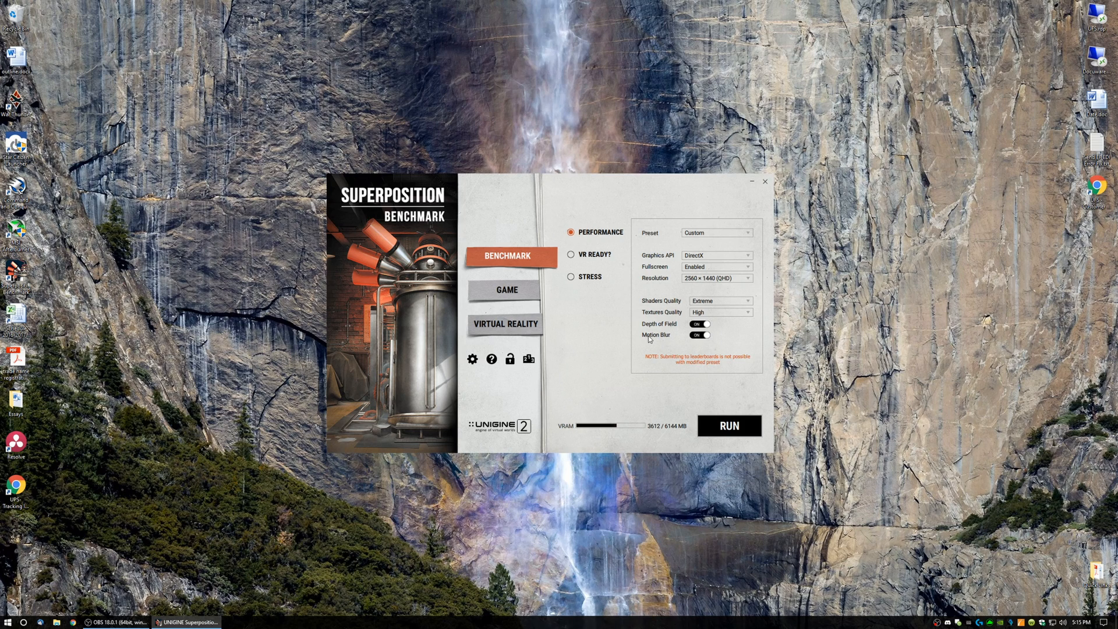
{"action": "left_click", "coordinate": [572, 255]}
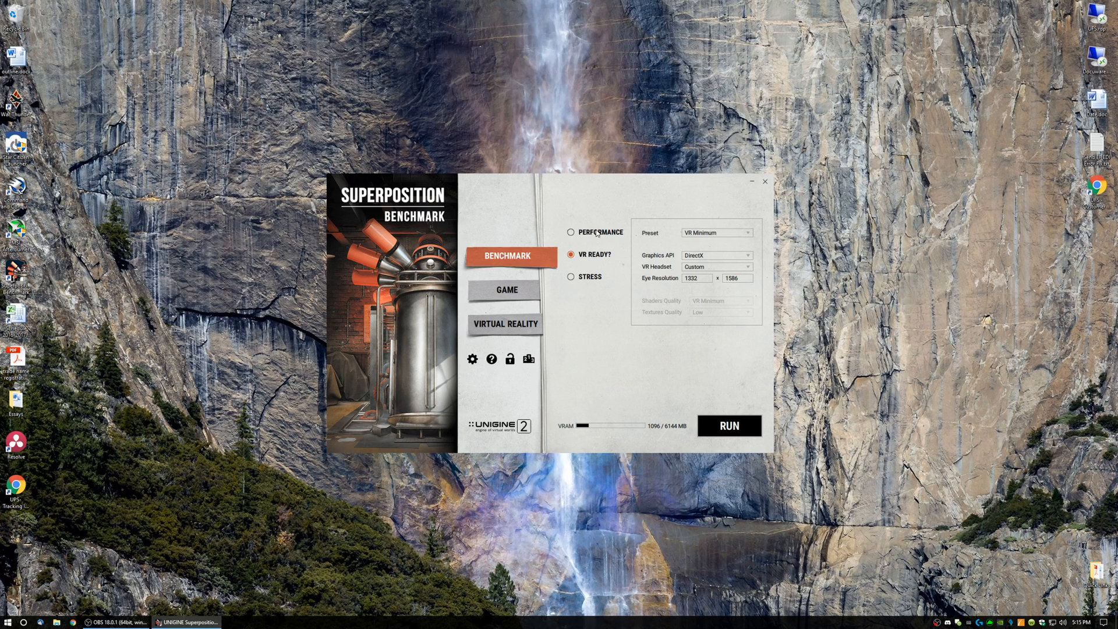
Step: Select the Performance, then VR Ready?, then Stress tests, revealing the upgrade notice
{"action": "left_click", "coordinate": [570, 232]}
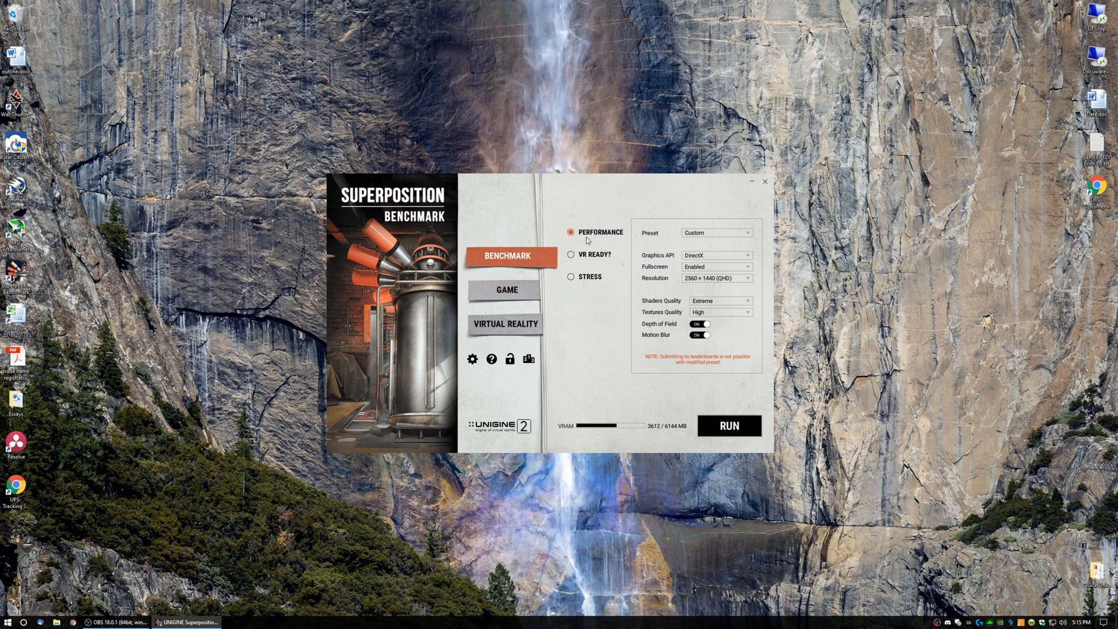
{"action": "mouse_move", "coordinate": [581, 239]}
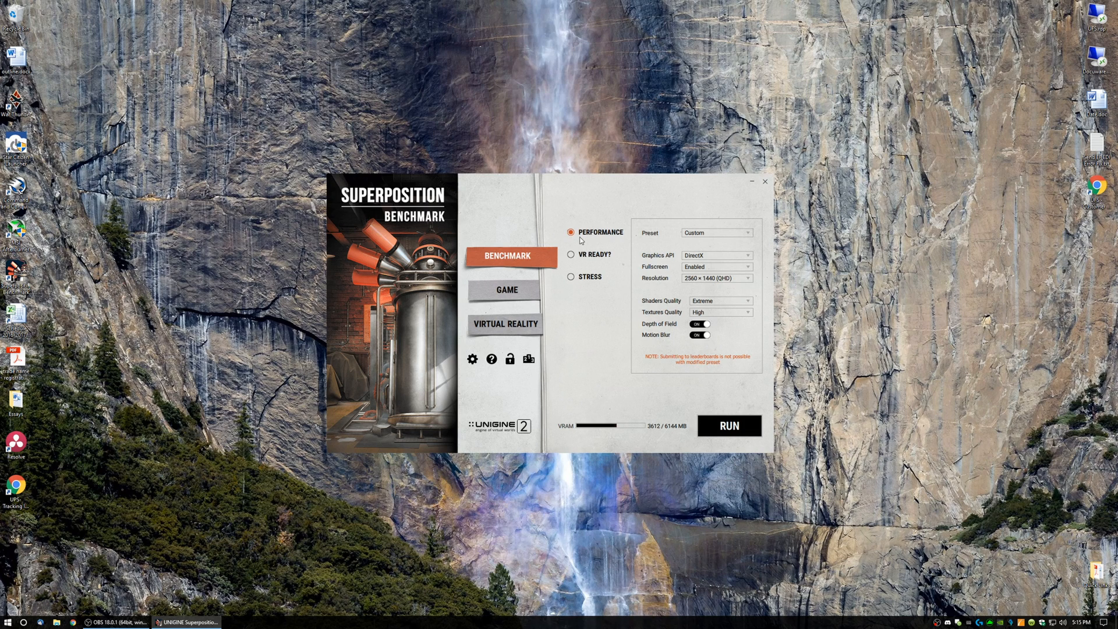
{"action": "mouse_move", "coordinate": [688, 388]}
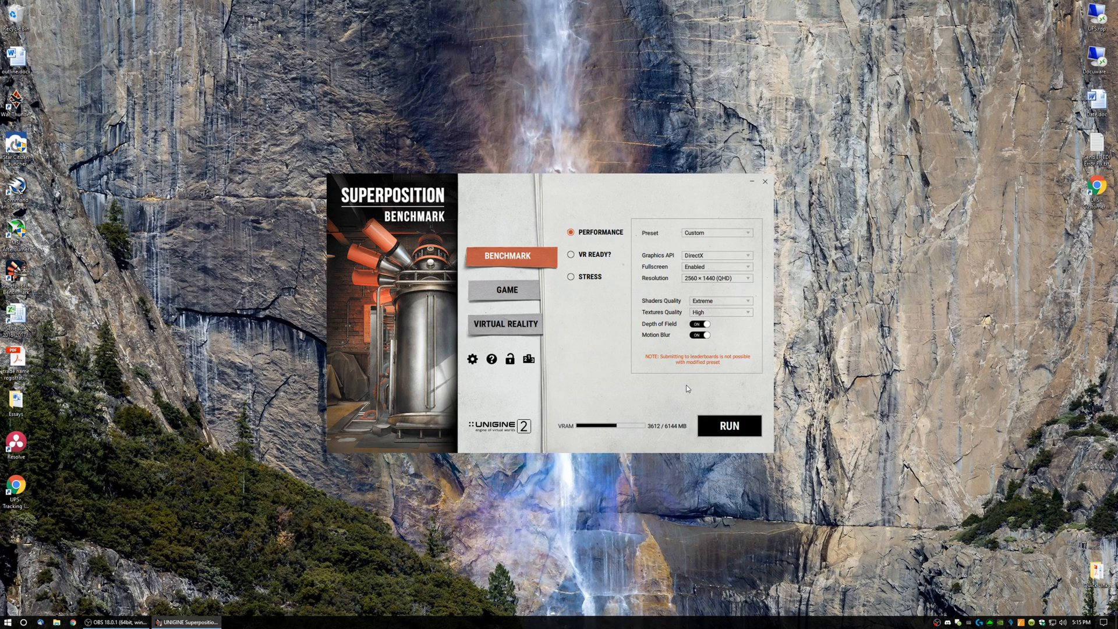
{"action": "mouse_move", "coordinate": [596, 257]}
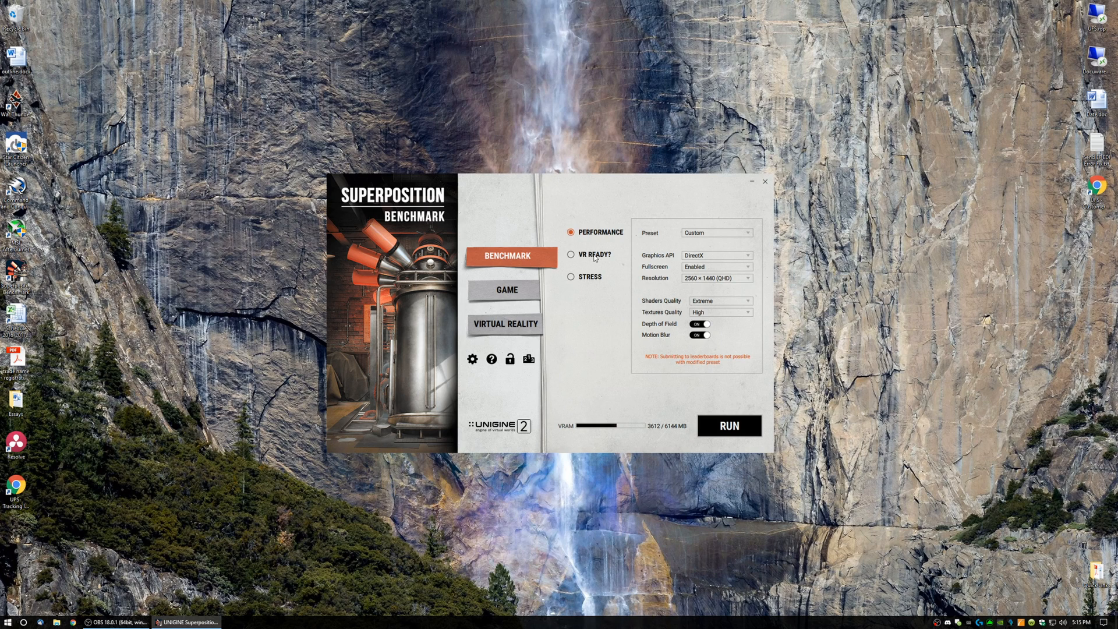
{"action": "left_click", "coordinate": [571, 255]}
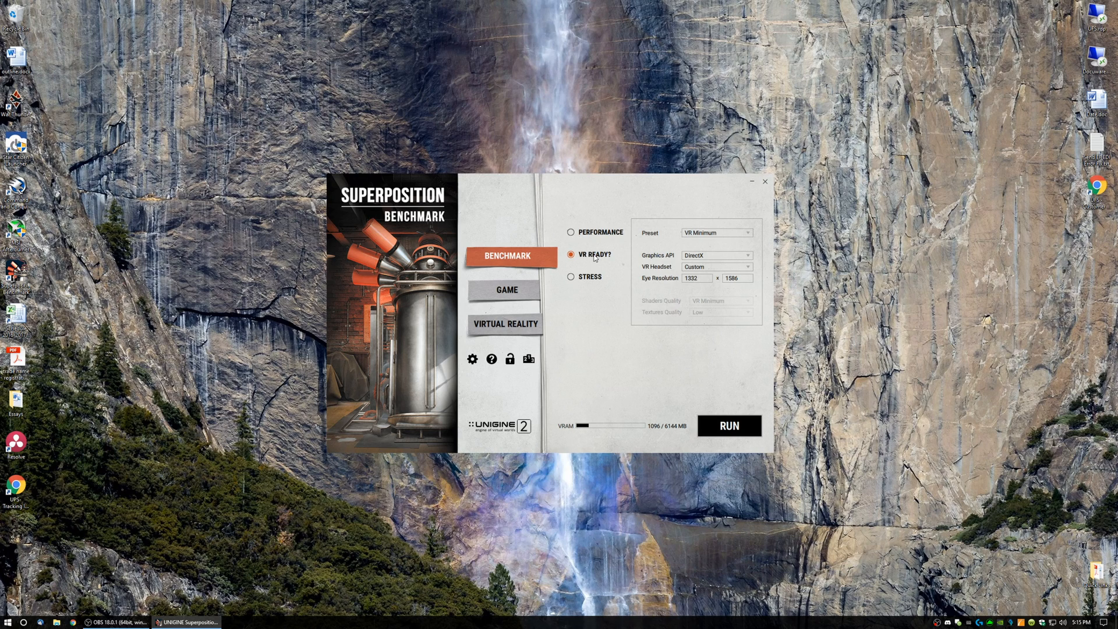
{"action": "left_click", "coordinate": [570, 276]}
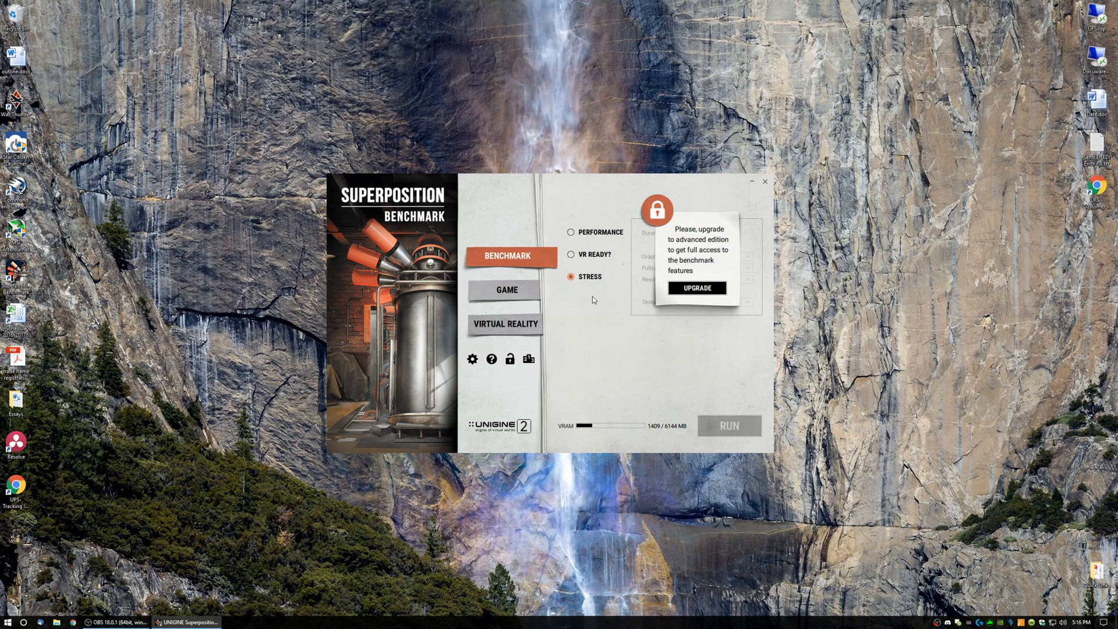
{"action": "mouse_move", "coordinate": [506, 323]}
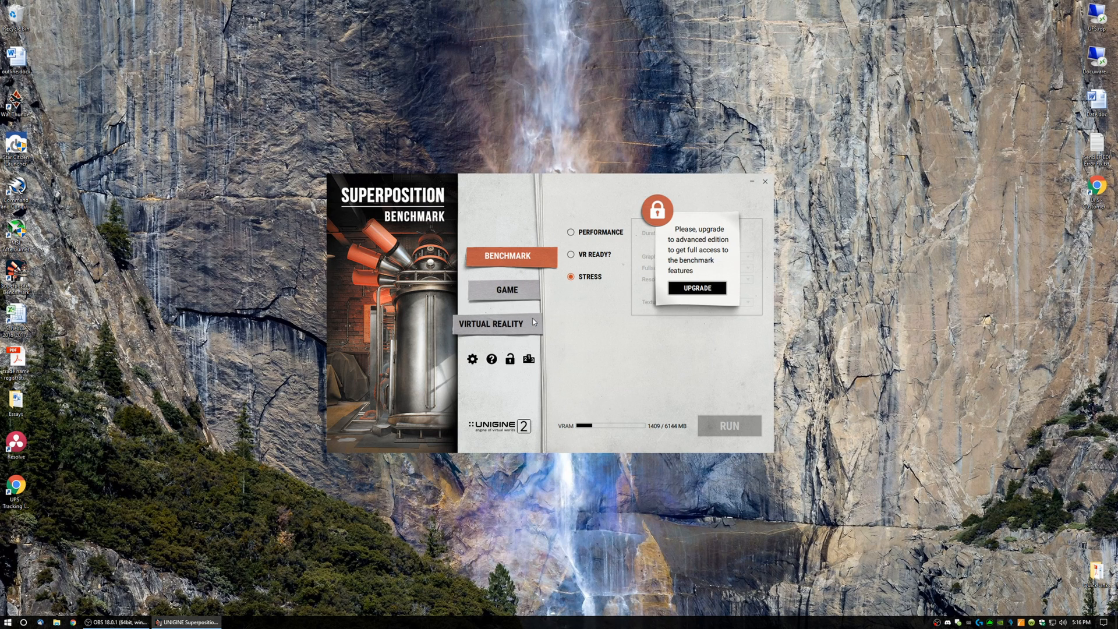
{"action": "mouse_move", "coordinate": [504, 289]}
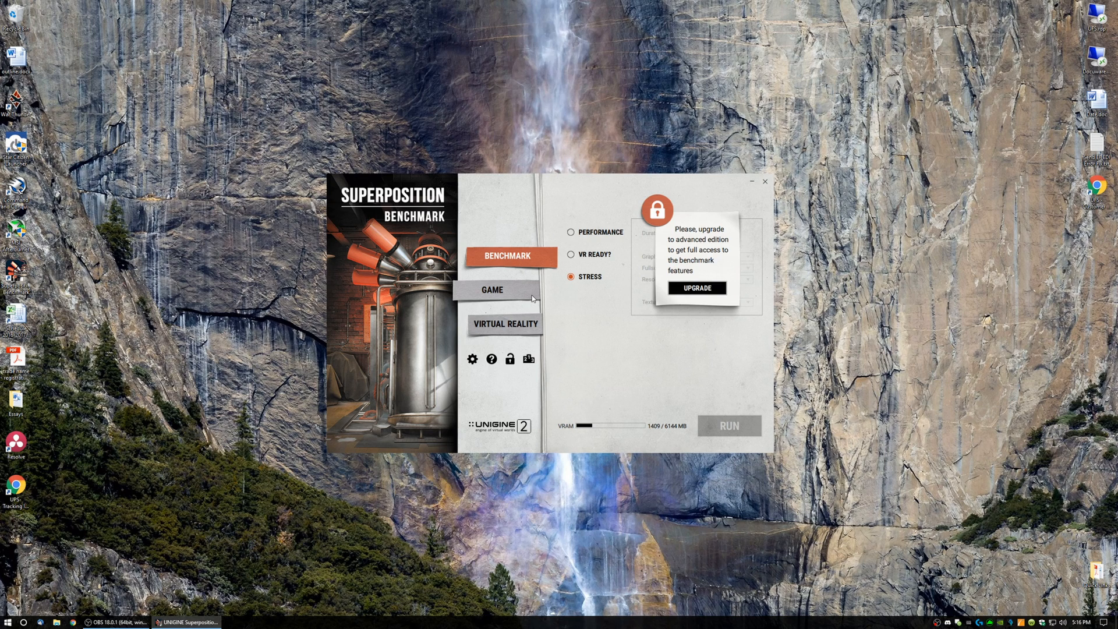
Step: Show Game mode with its Custom 1920×1080 Medium-quality settings
{"action": "left_click", "coordinate": [506, 290]}
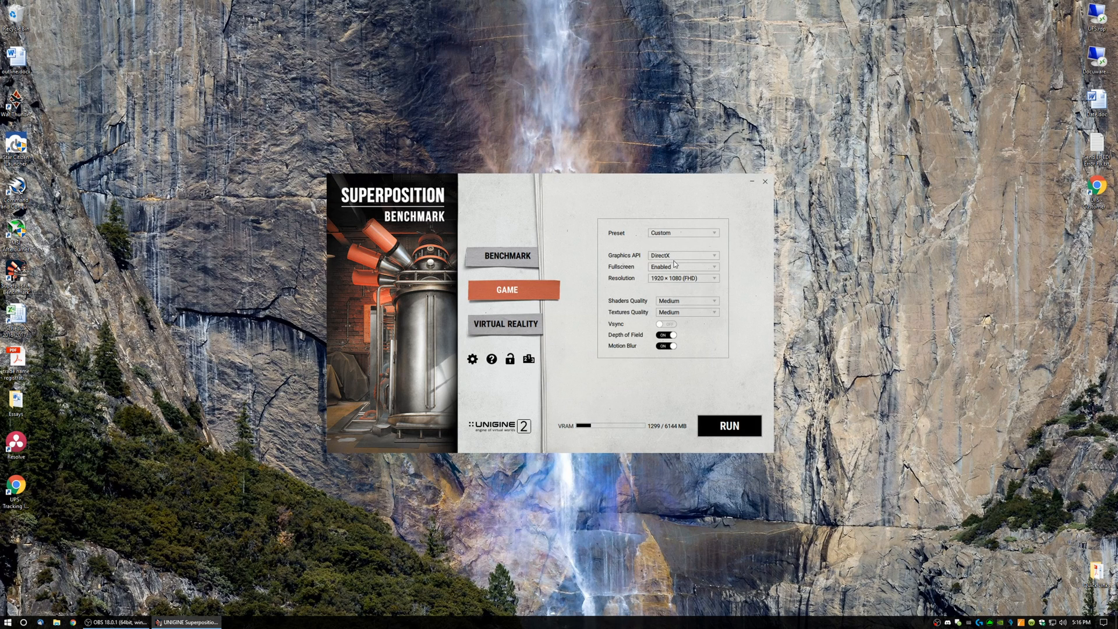
Step: Set Game mode resolution to 2560 × 1440 and texture quality to High
{"action": "left_click", "coordinate": [680, 278]}
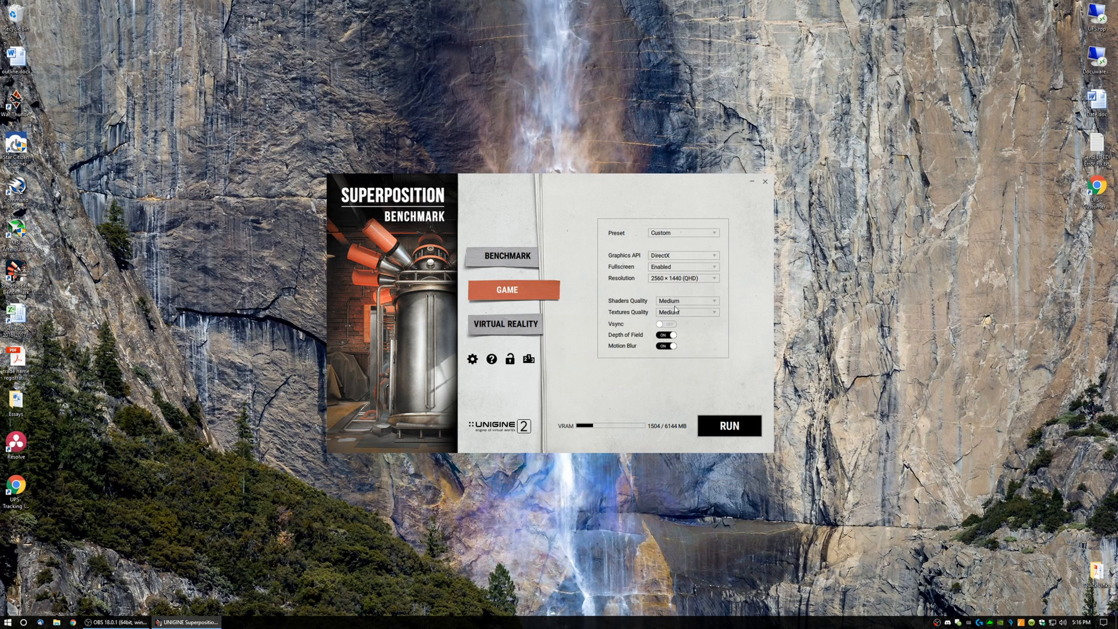
{"action": "left_click", "coordinate": [686, 300]}
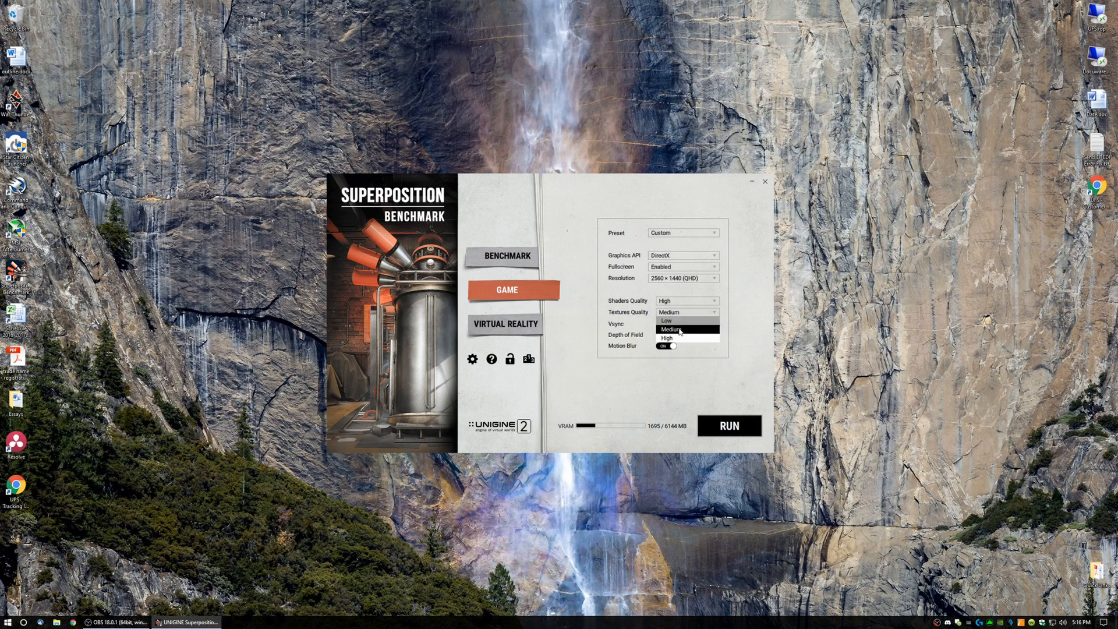
{"action": "left_click", "coordinate": [667, 337]}
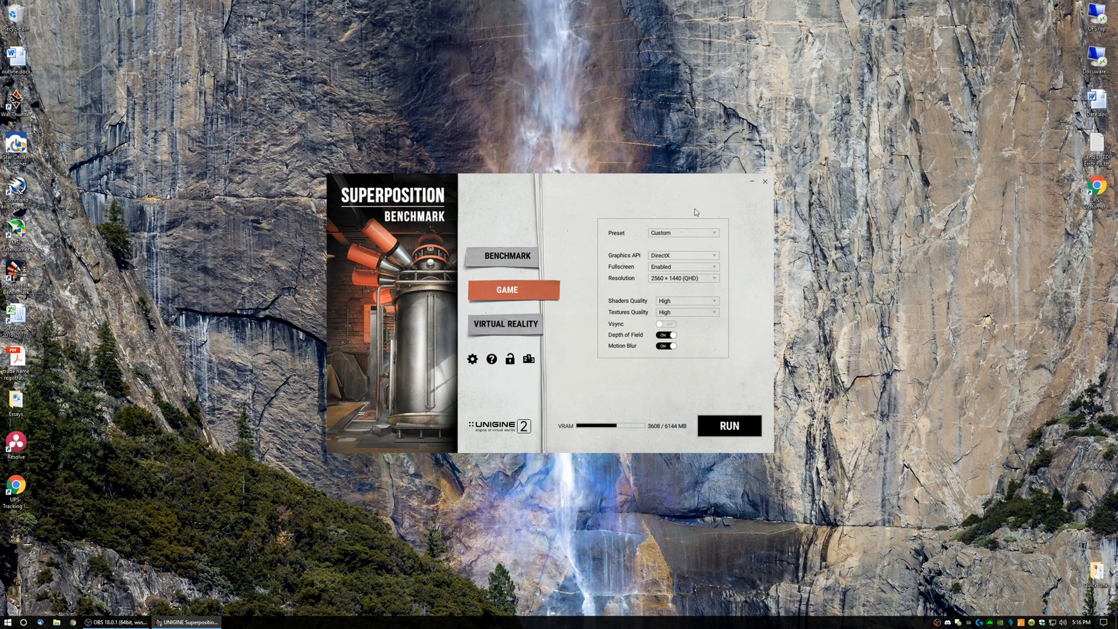
{"action": "mouse_move", "coordinate": [716, 231]}
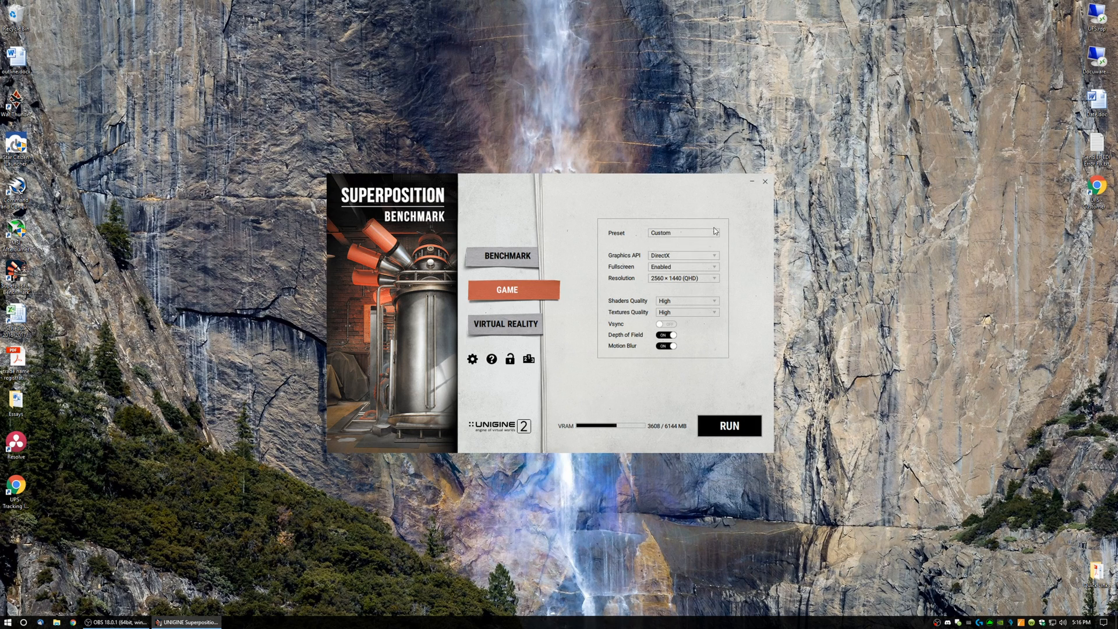
{"action": "mouse_move", "coordinate": [679, 304]}
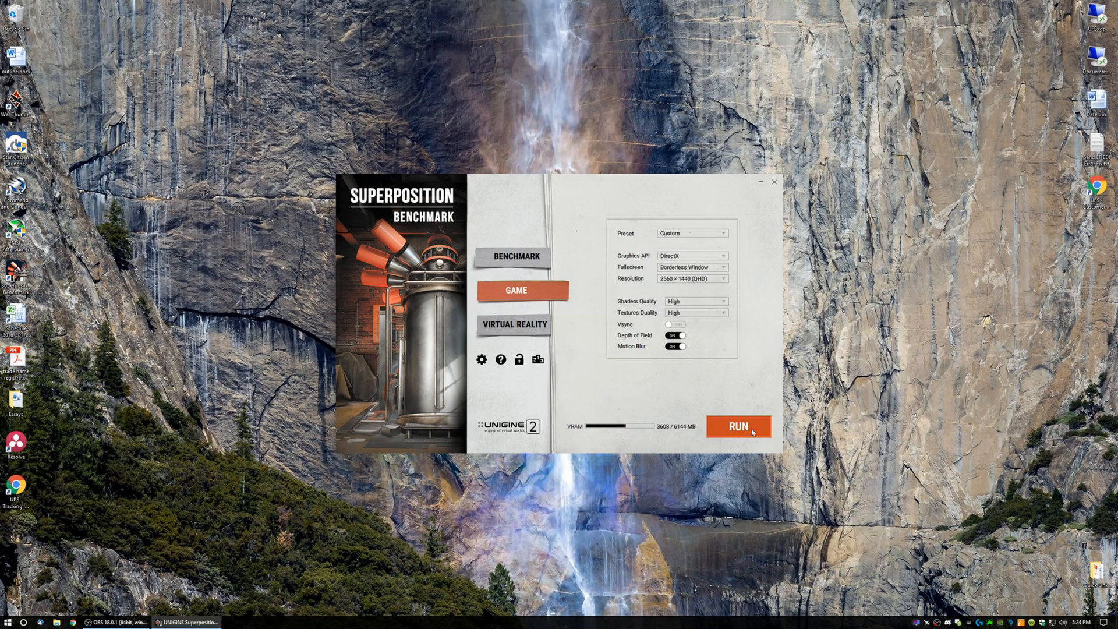
{"action": "left_click", "coordinate": [739, 427]}
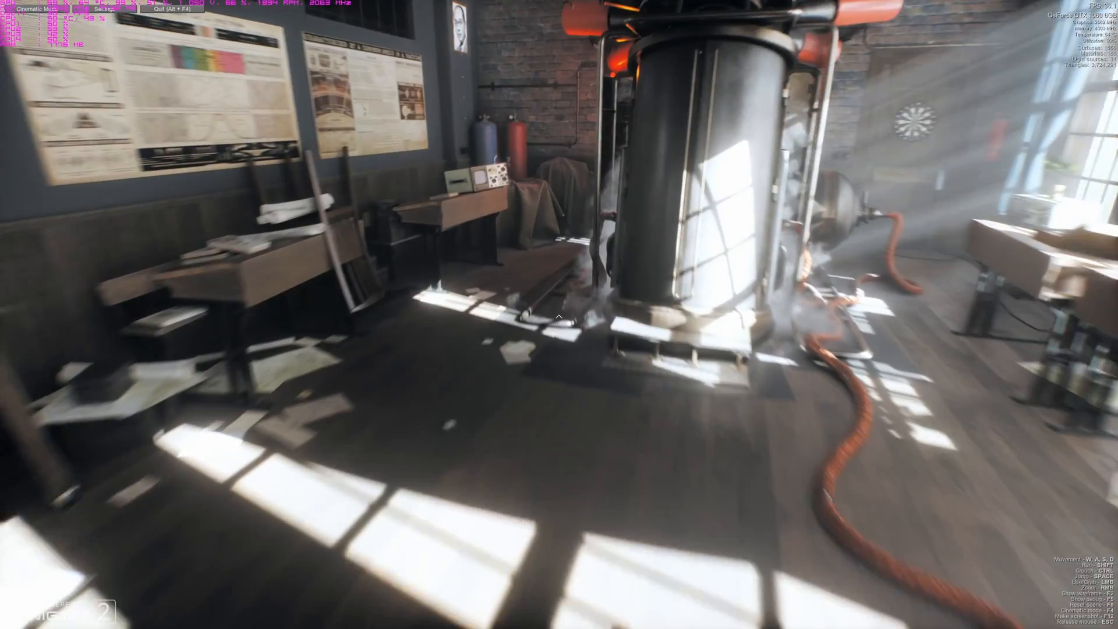
{"action": "mouse_move", "coordinate": [559, 315]}
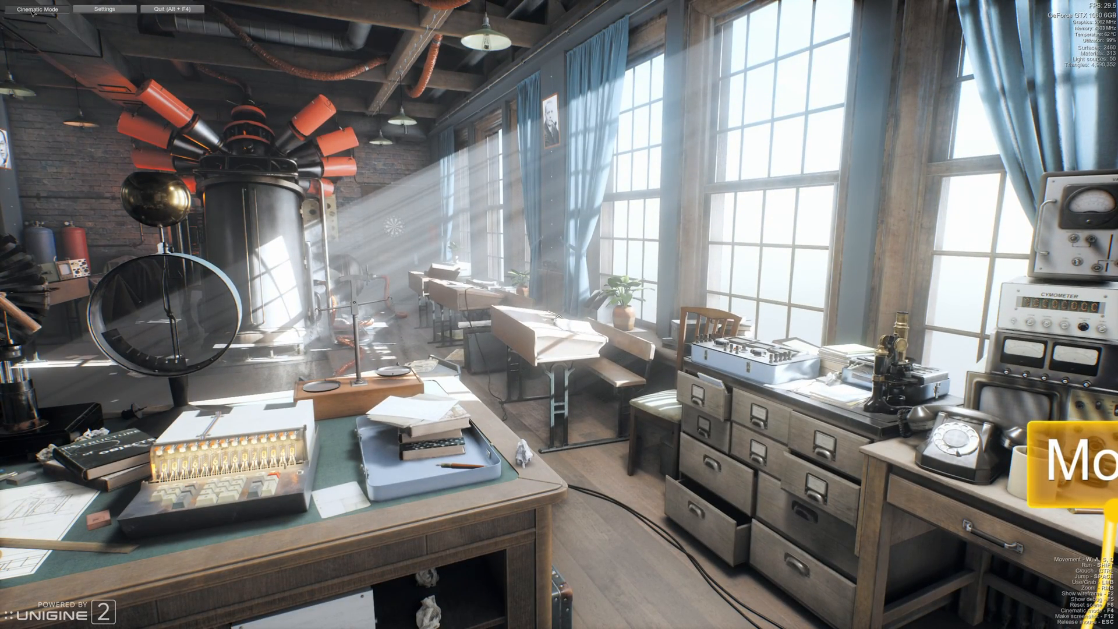
{"action": "left_click", "coordinate": [38, 8]}
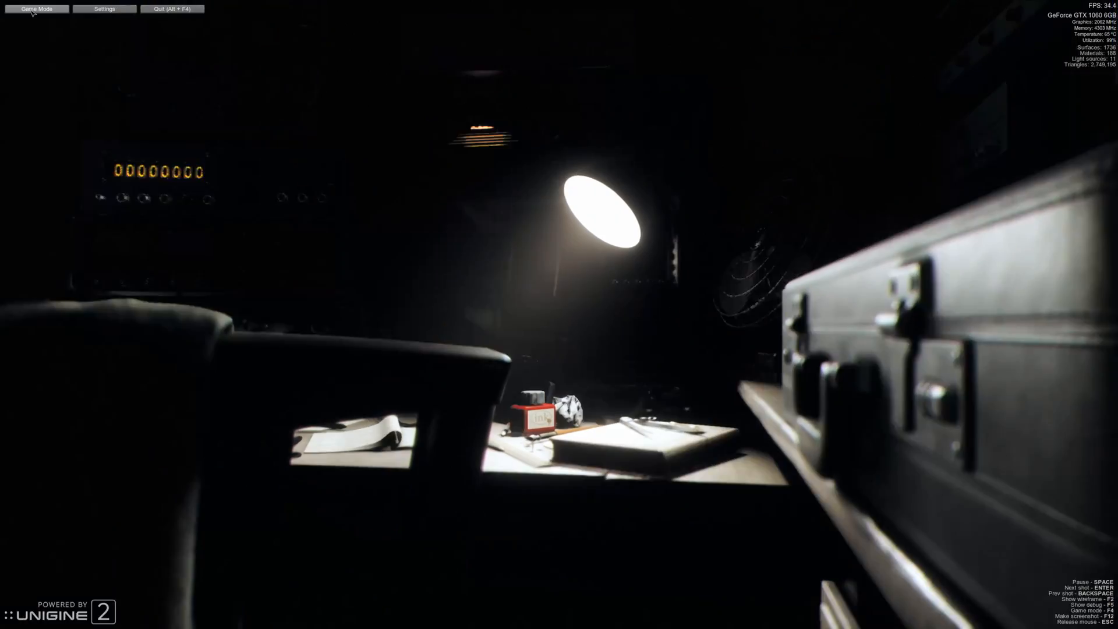
{"action": "key", "text": "Enter"}
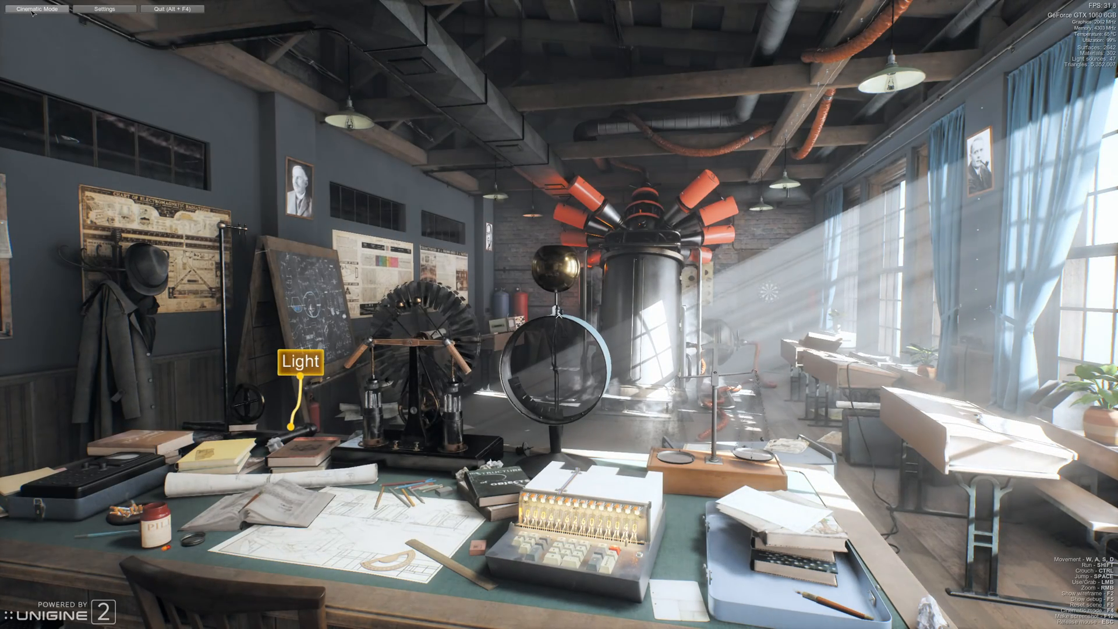
{"action": "mouse_move", "coordinate": [559, 314]}
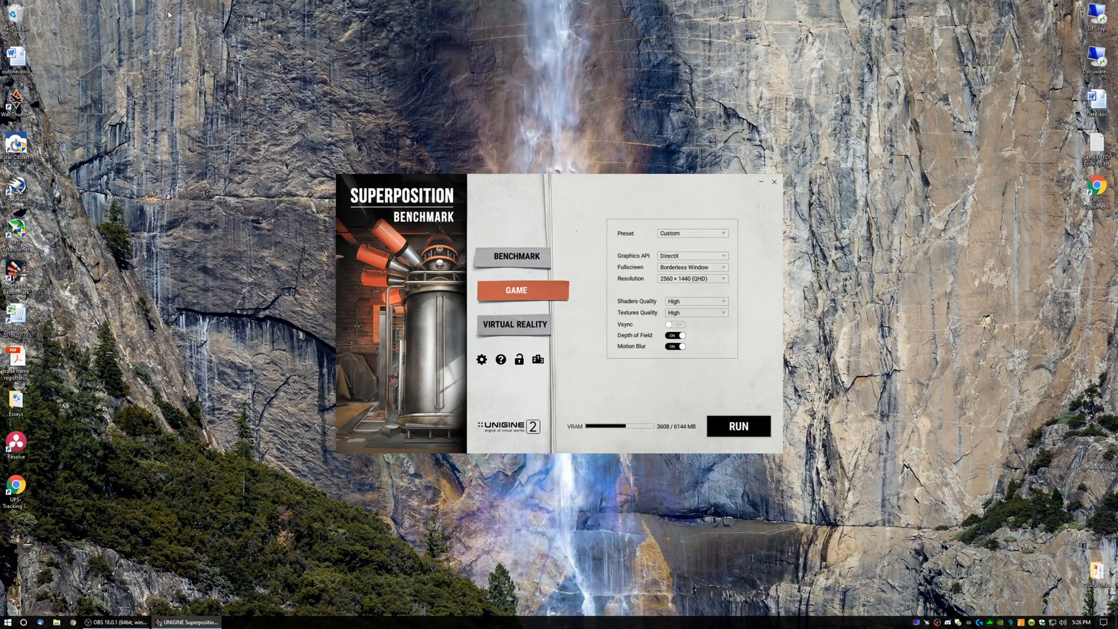
{"action": "mouse_move", "coordinate": [485, 375]}
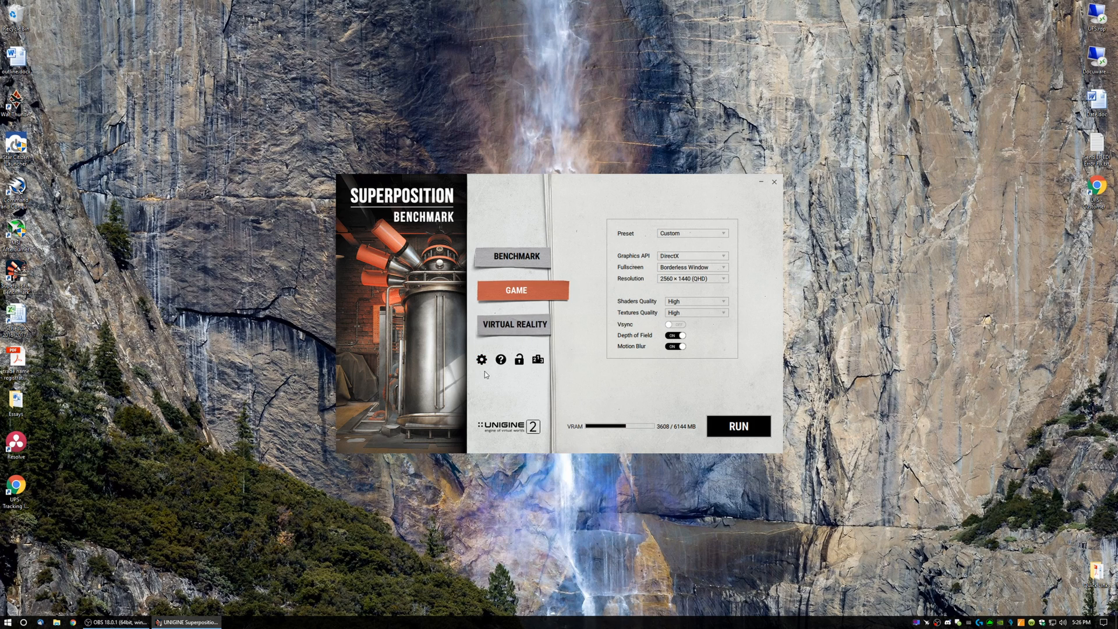
Step: View the launcher's general settings page, then return to Benchmark mode's Performance test
{"action": "left_click", "coordinate": [482, 359]}
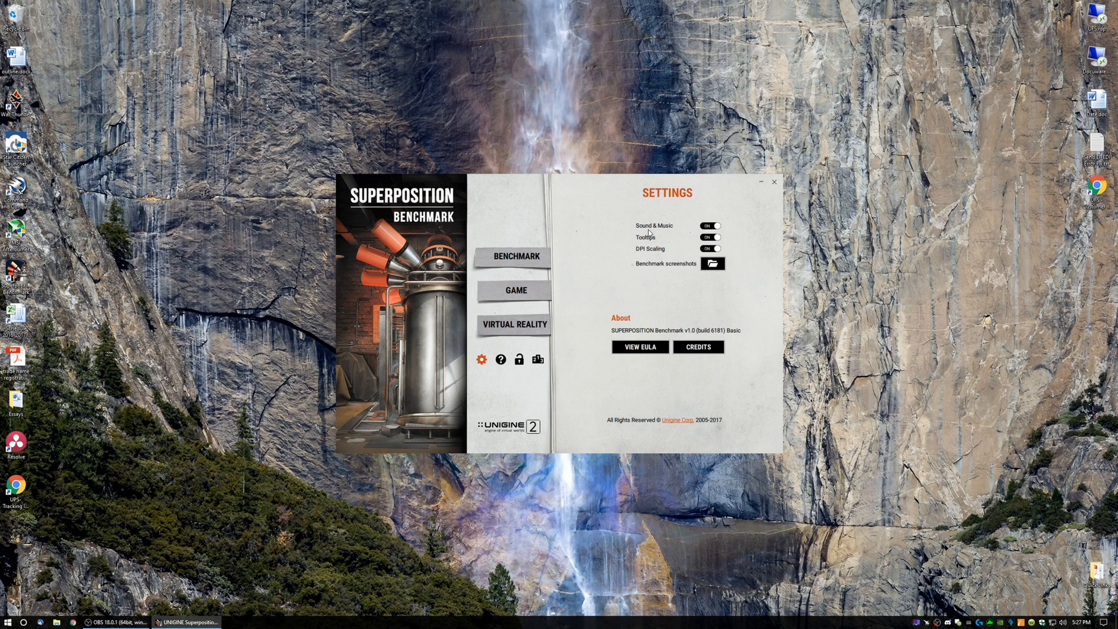
{"action": "mouse_move", "coordinate": [680, 241]}
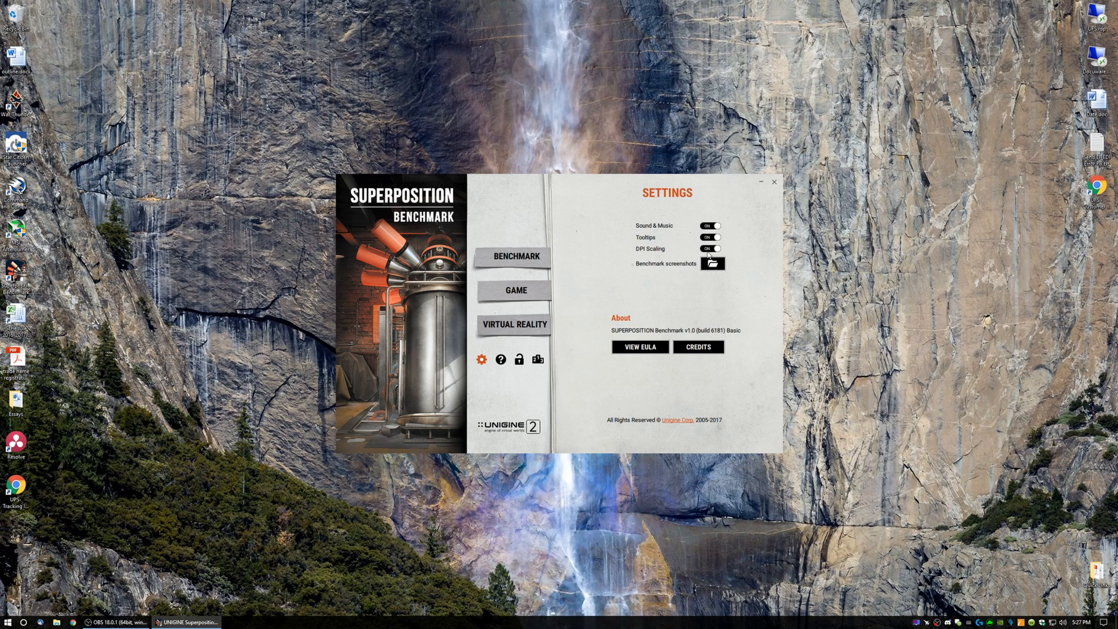
{"action": "mouse_move", "coordinate": [651, 267]}
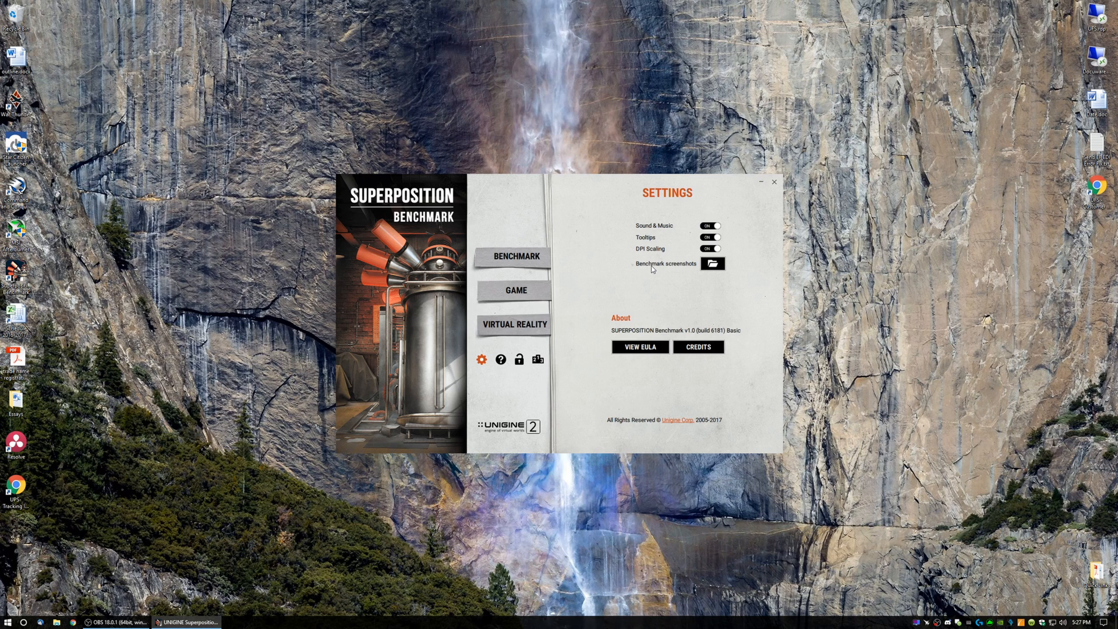
{"action": "mouse_move", "coordinate": [711, 263]}
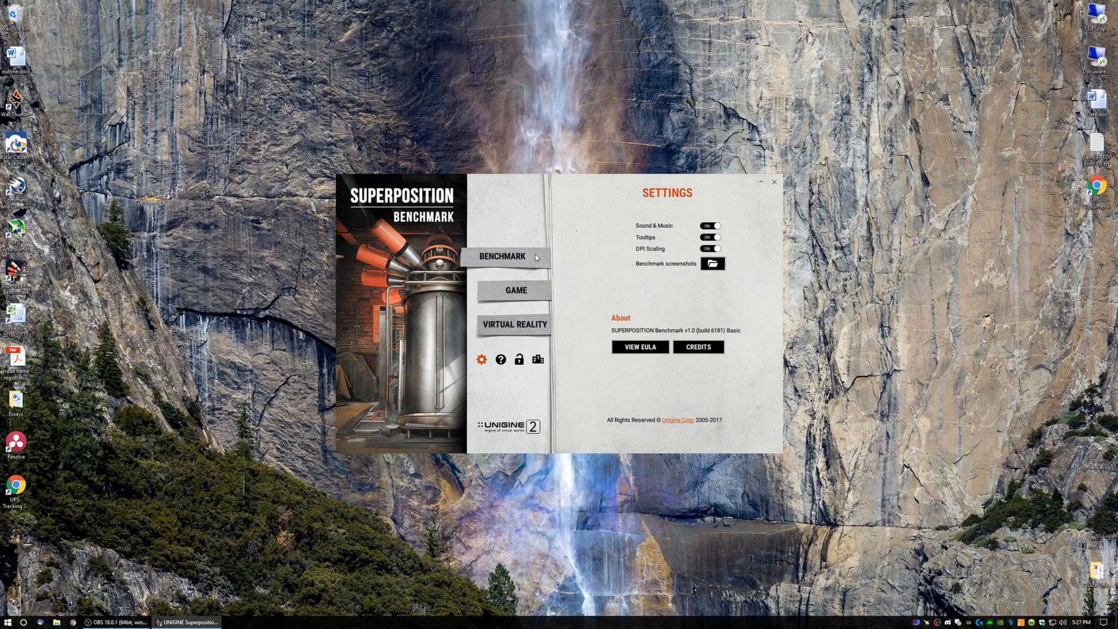
{"action": "left_click", "coordinate": [503, 256]}
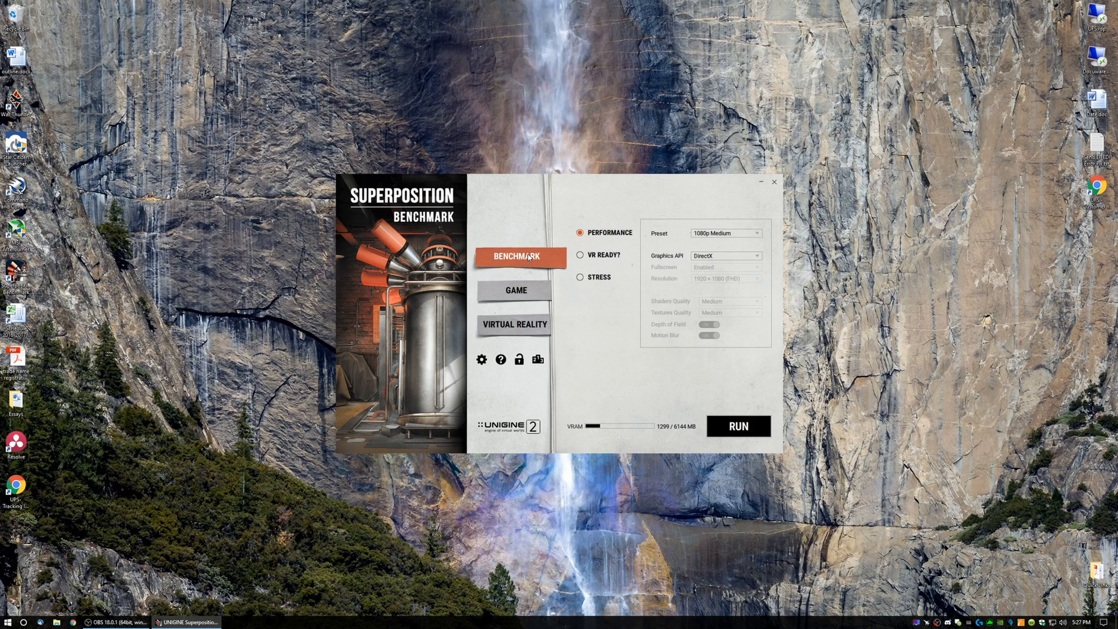